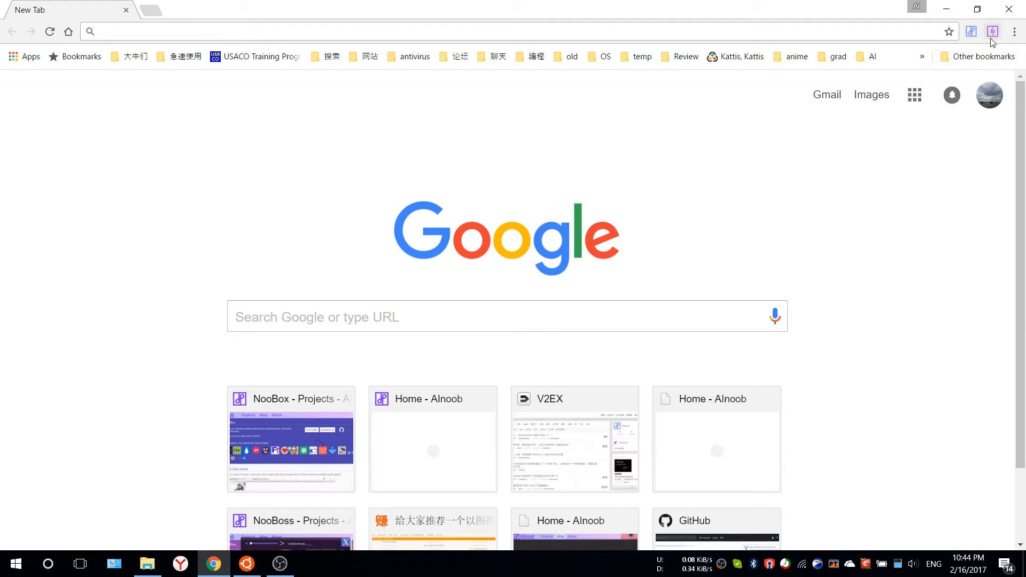
- Filter the Manage list by 'reac' to find React Developer Tools, then toggle the list layout
left_click(988, 31)
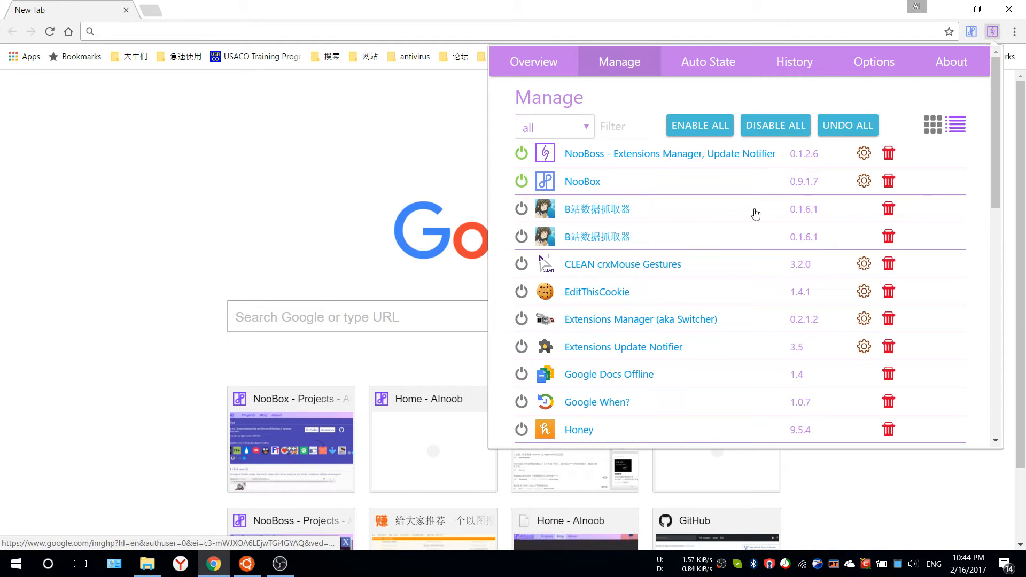
mouse_move(665, 120)
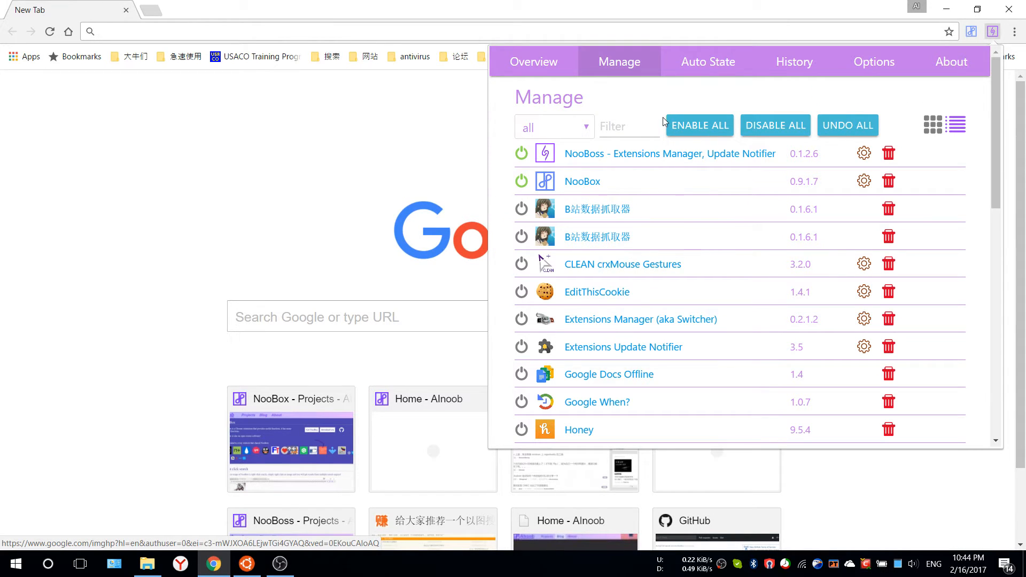
mouse_move(666, 199)
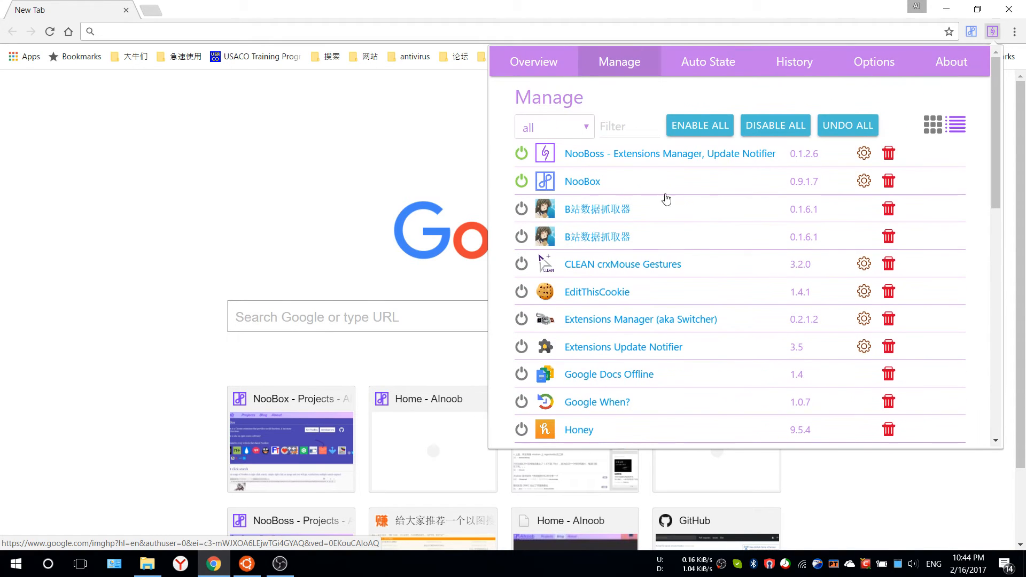
left_click(631, 126)
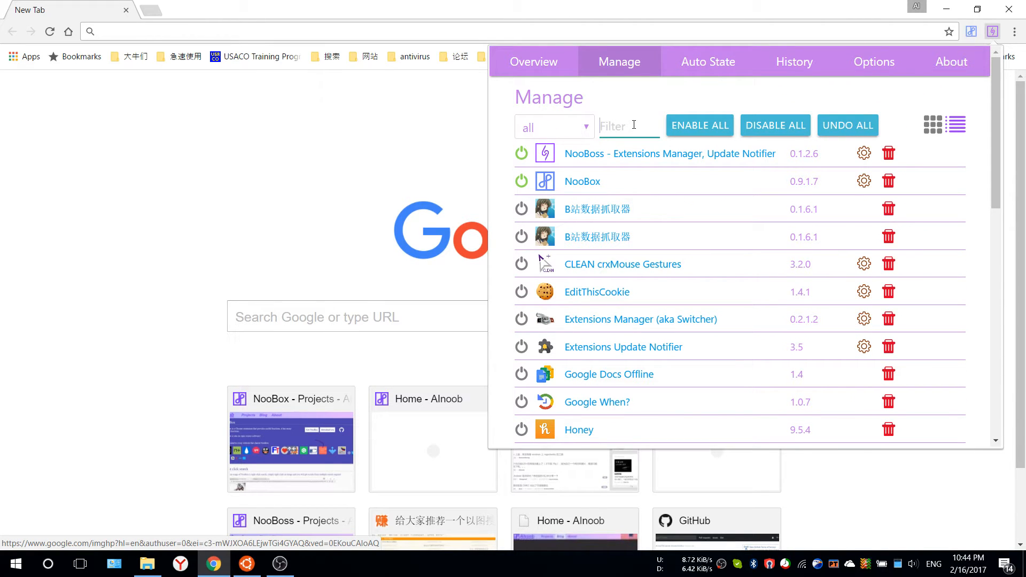
type("rea")
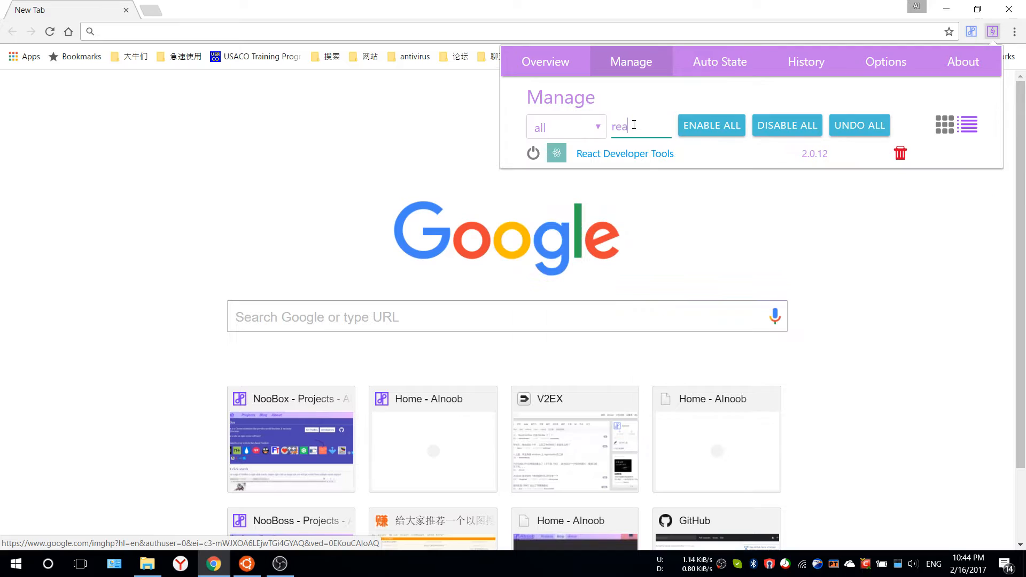
type("c")
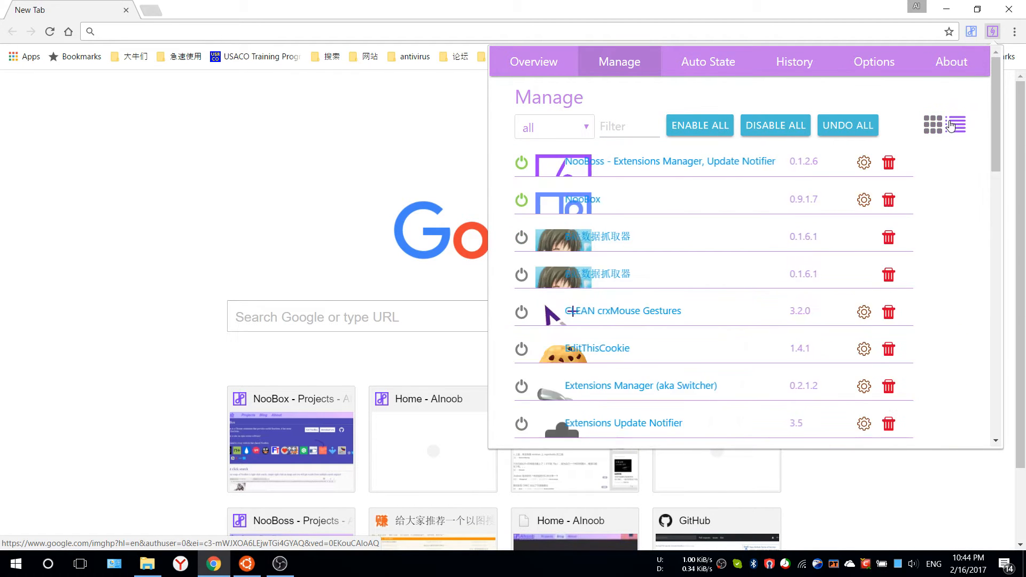
left_click(963, 124)
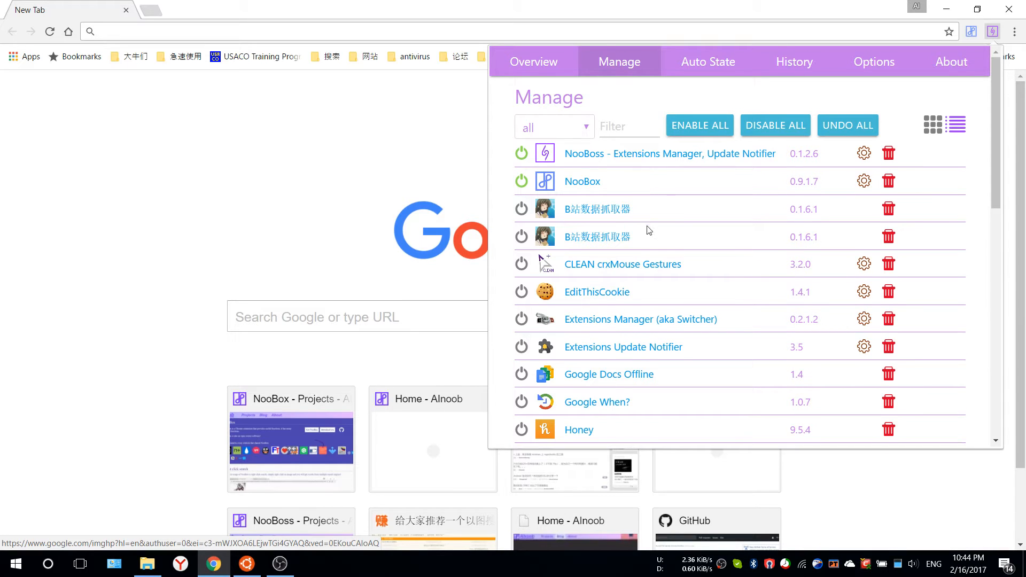
- View NooBox's details and rate it as useful
left_click(583, 180)
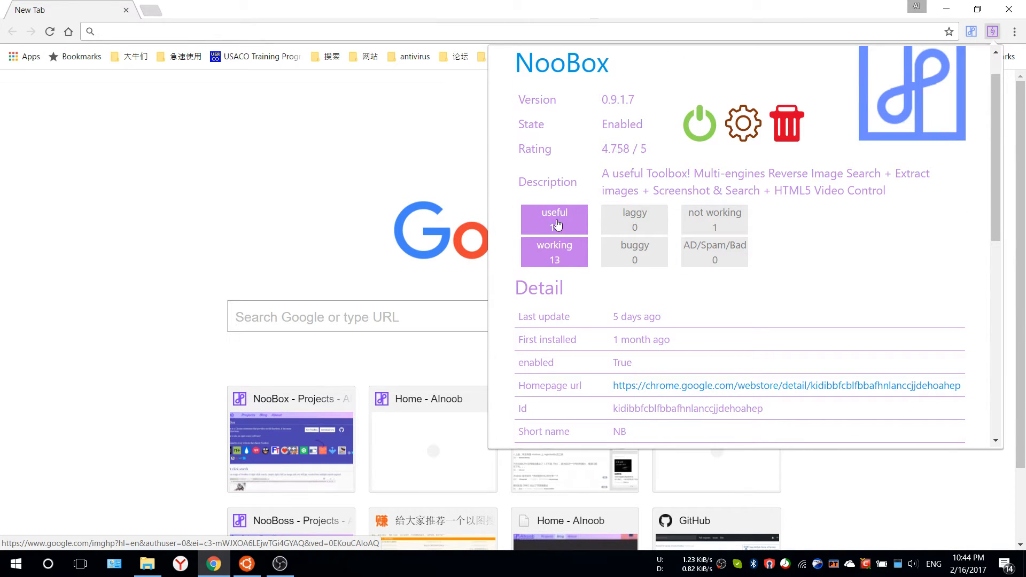
left_click(554, 219)
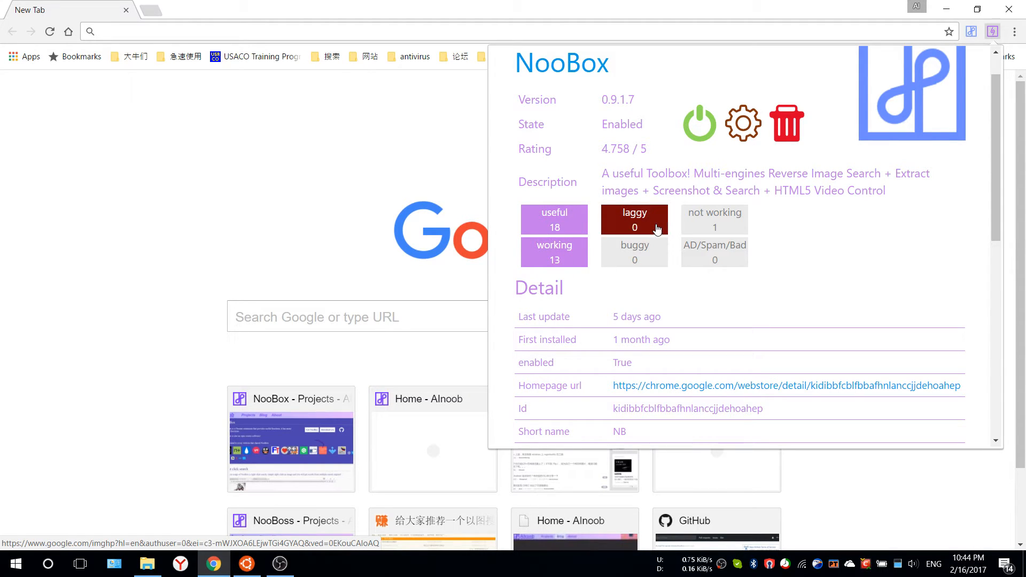
scroll("down", 3)
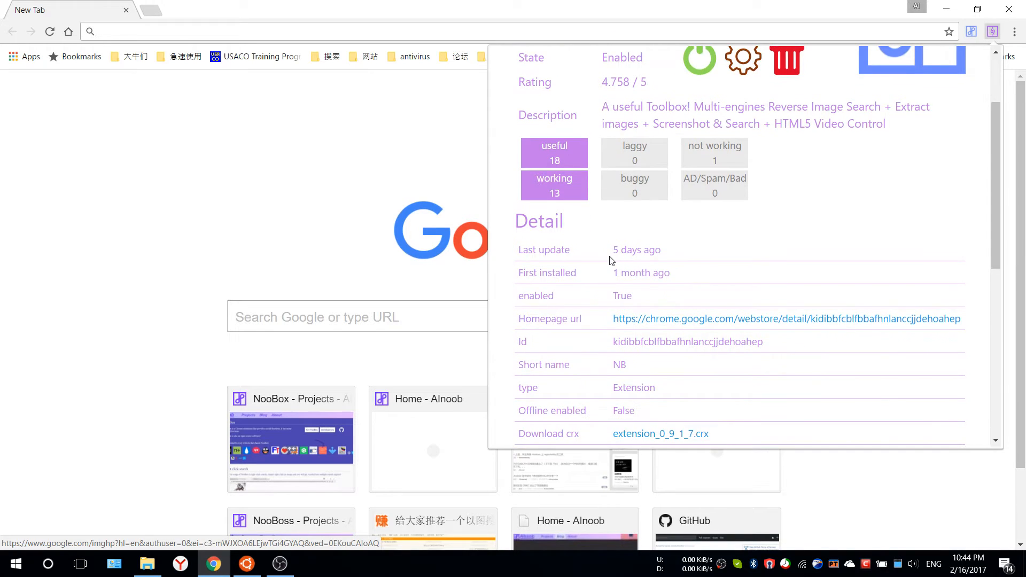
scroll("down", 3)
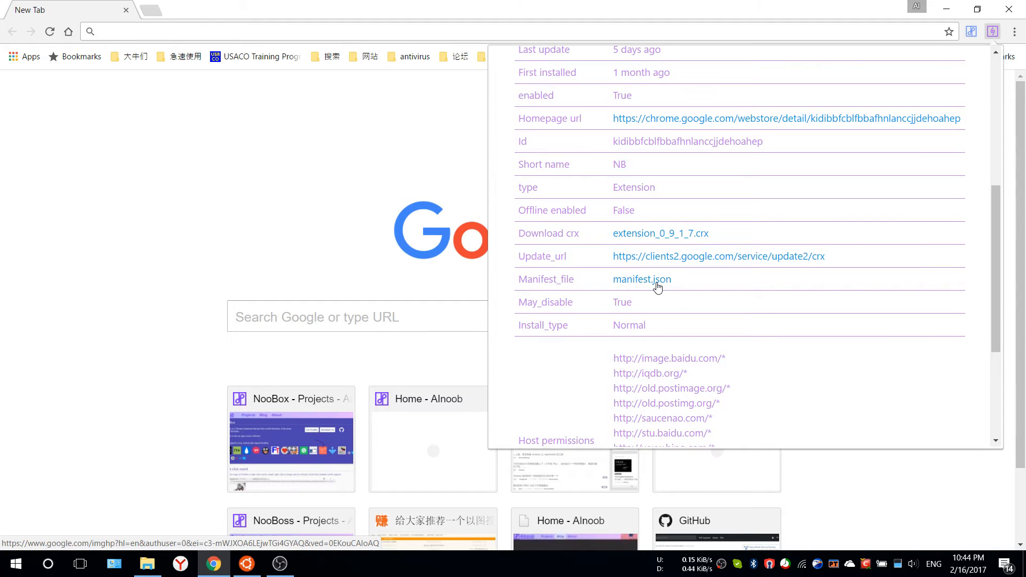
- View NooBox's manifest.json, then return to the NooBoss popup
left_click(641, 279)
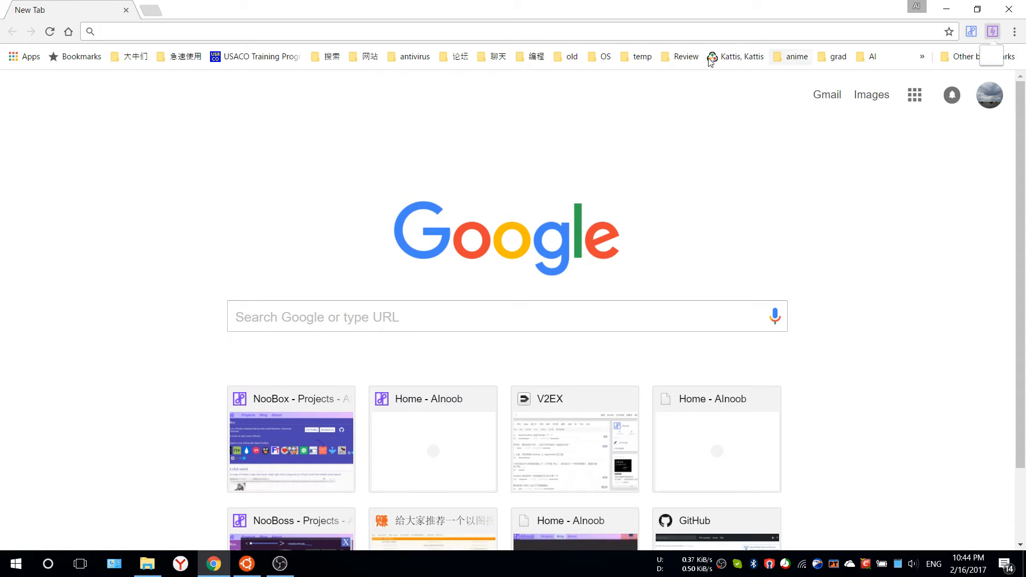
left_click(992, 30)
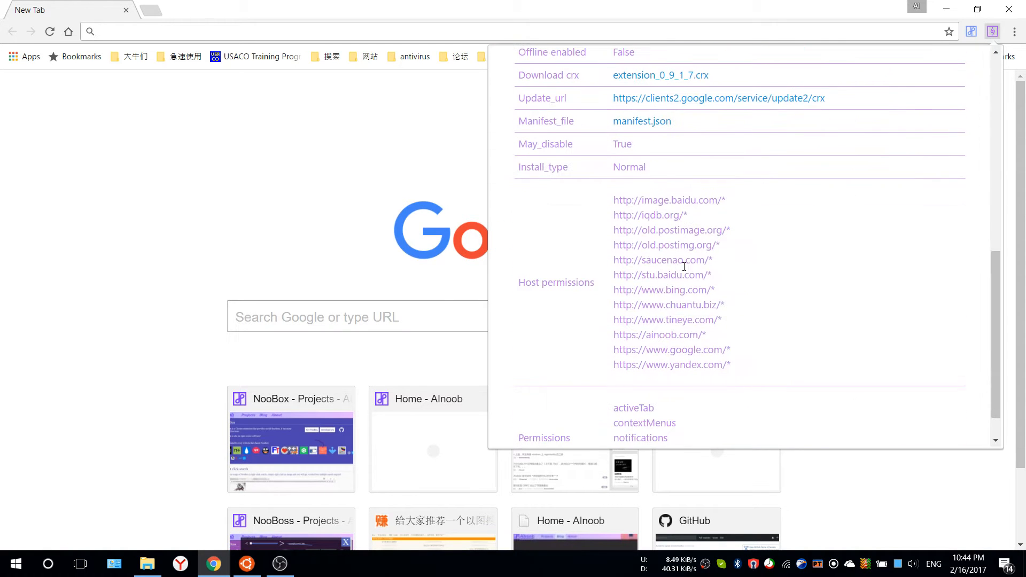
scroll("down", 3)
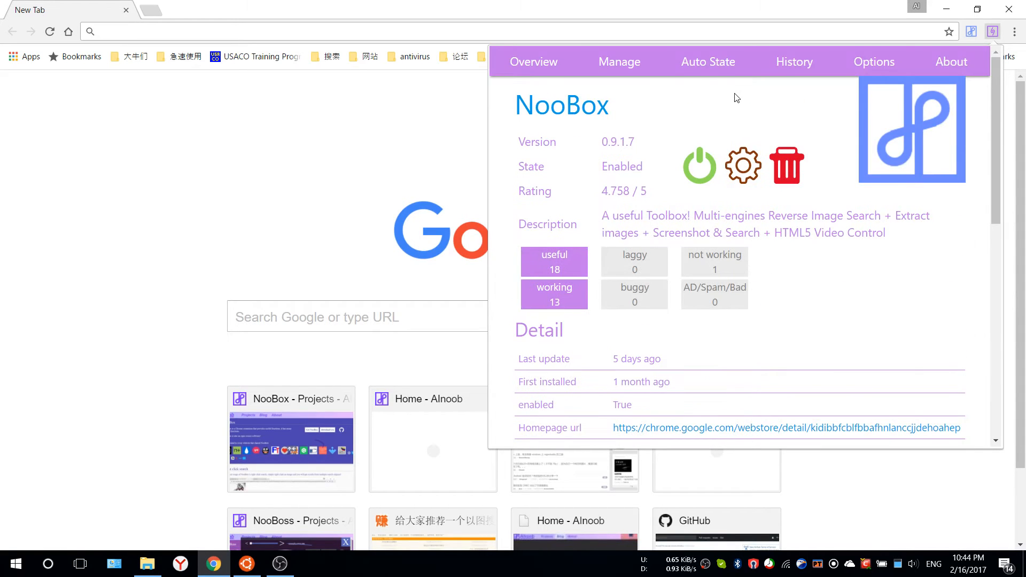
mouse_move(715, 73)
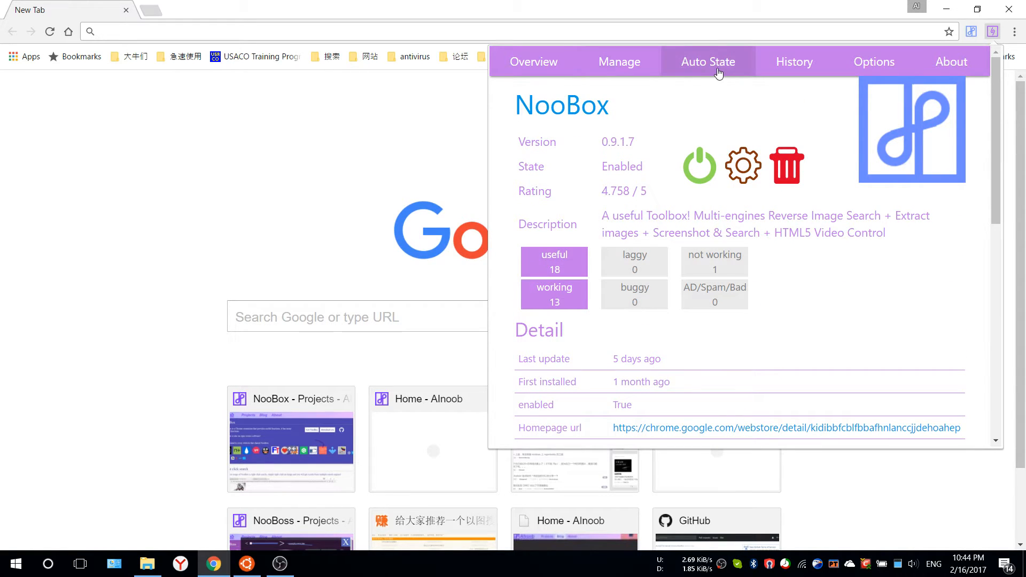
- Review the five Auto State rules and their extension icons
left_click(708, 62)
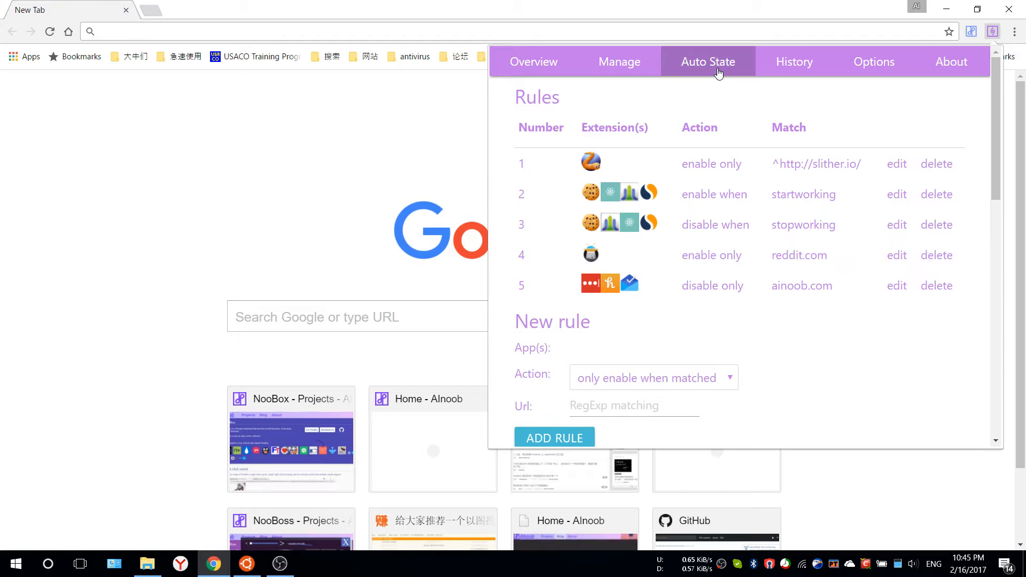
mouse_move(650, 113)
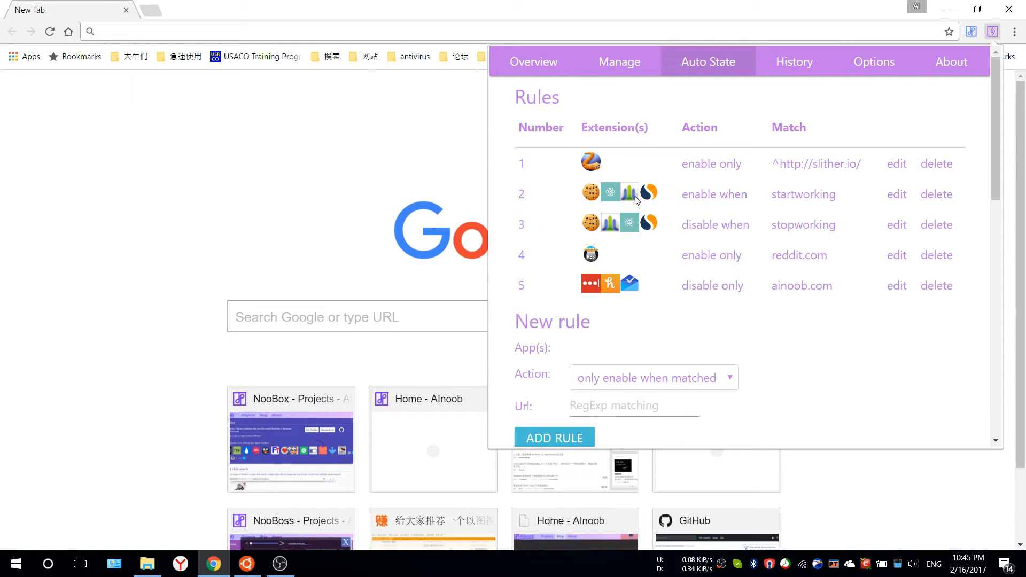
mouse_move(631, 249)
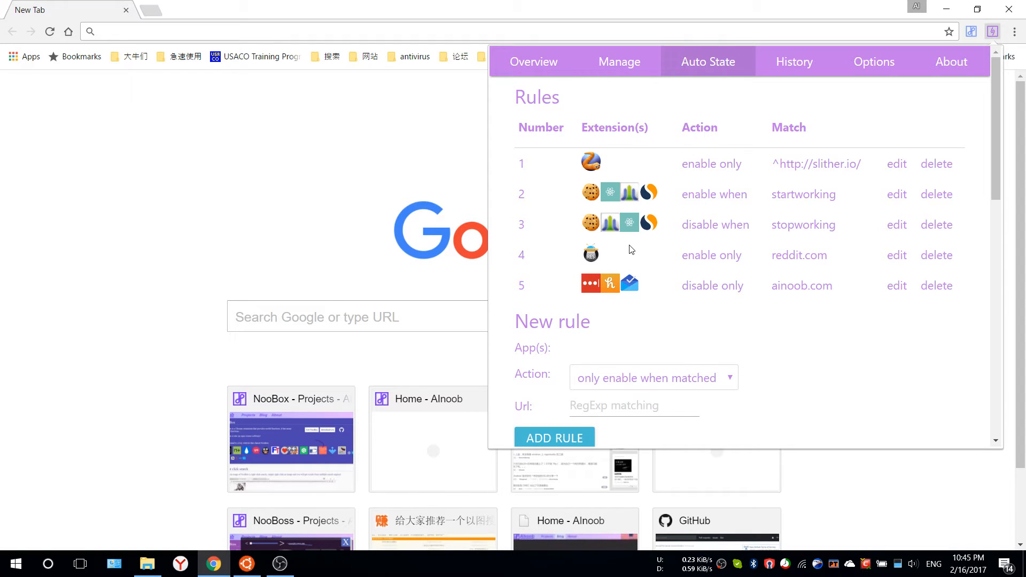
mouse_move(591, 254)
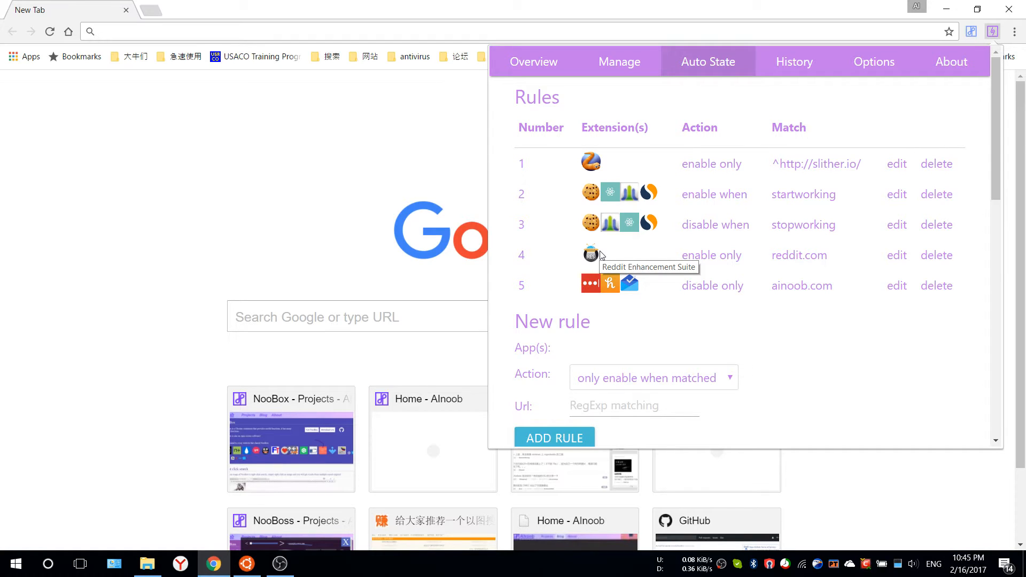
mouse_move(641, 257)
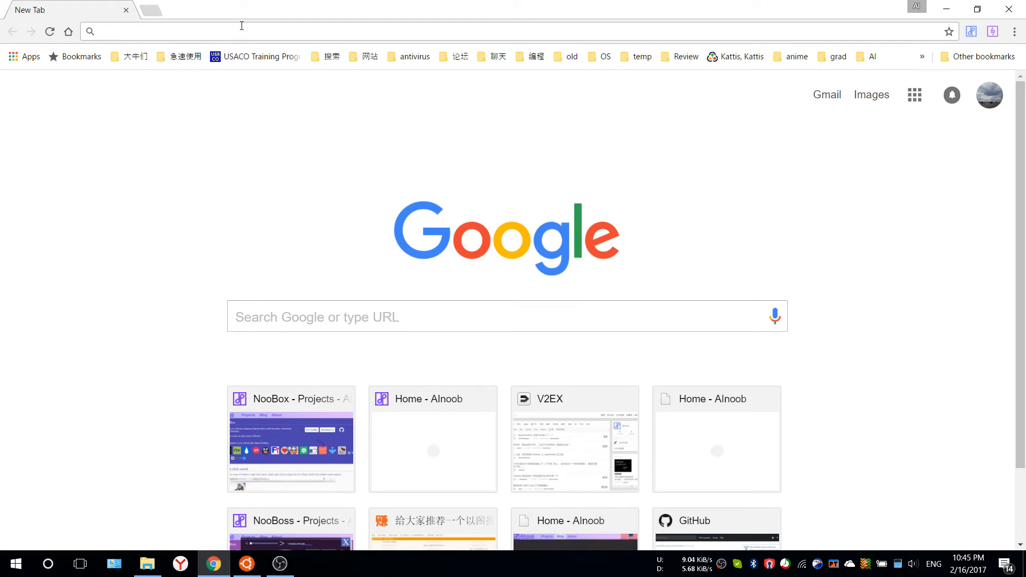
type("https://www.reddit.com")
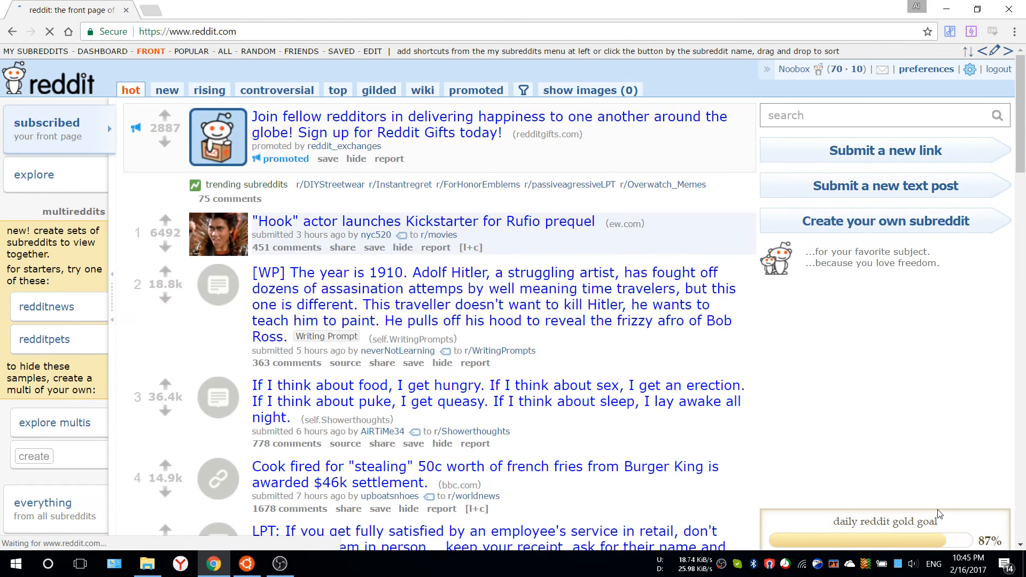
left_click(590, 89)
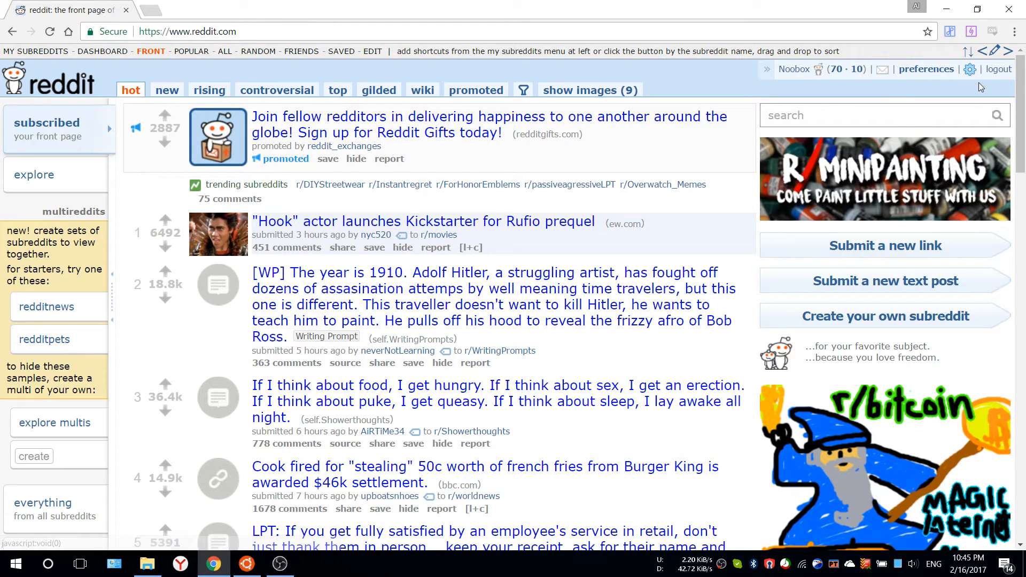
left_click(157, 9)
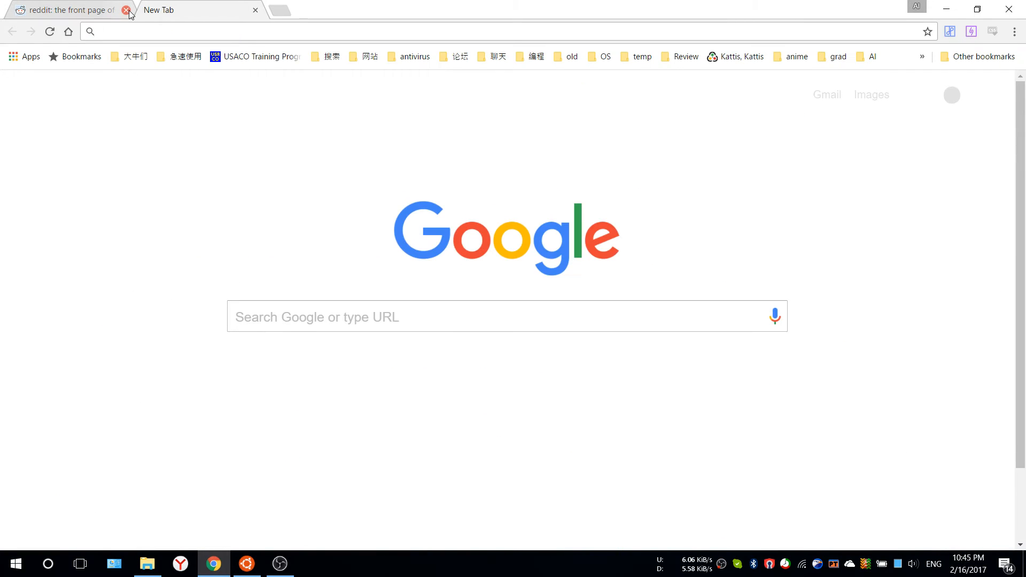
left_click(124, 9)
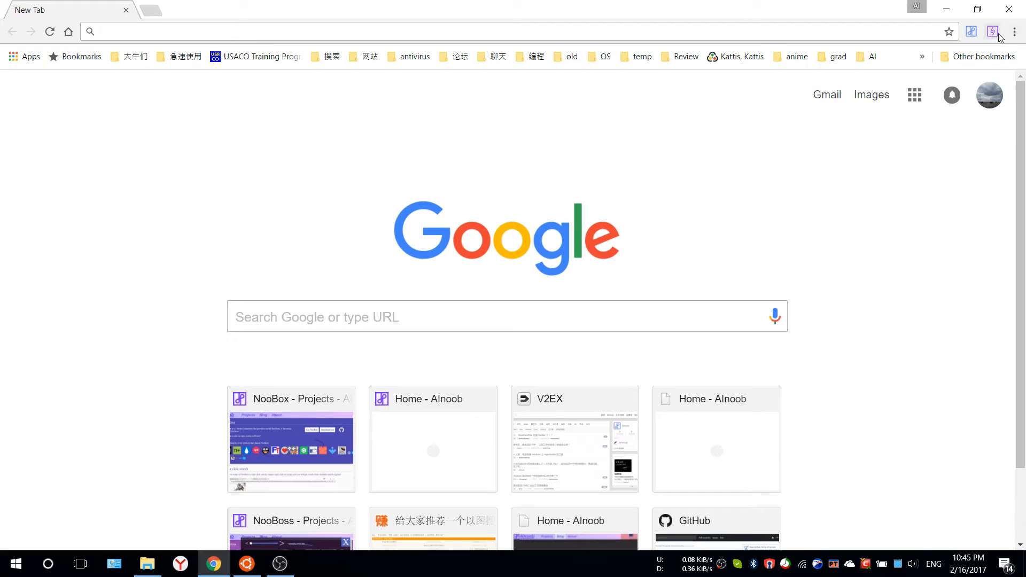
- Reopen the Auto State rules and highlight rule 2's 'startworking' match text
left_click(994, 31)
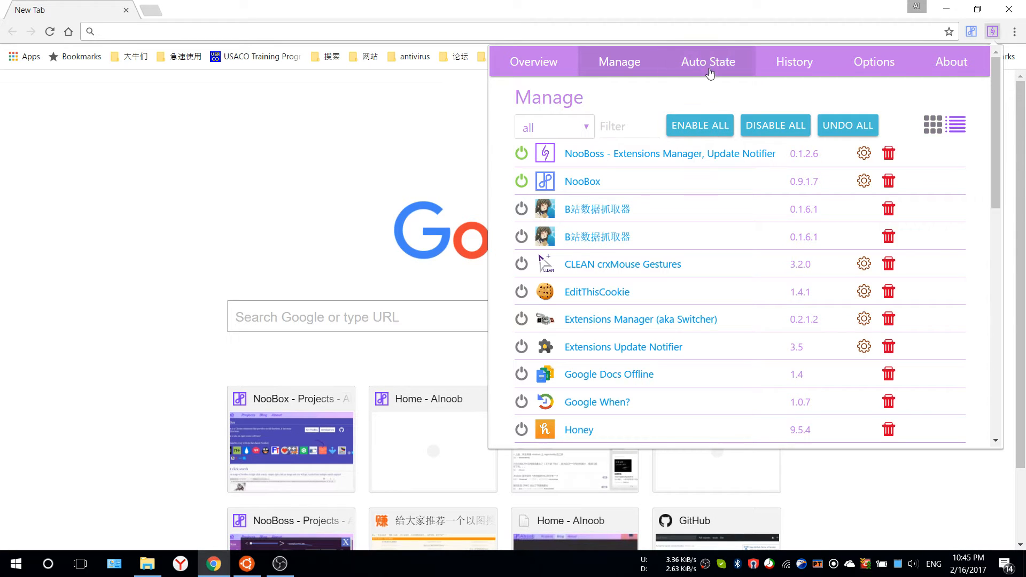
left_click(707, 62)
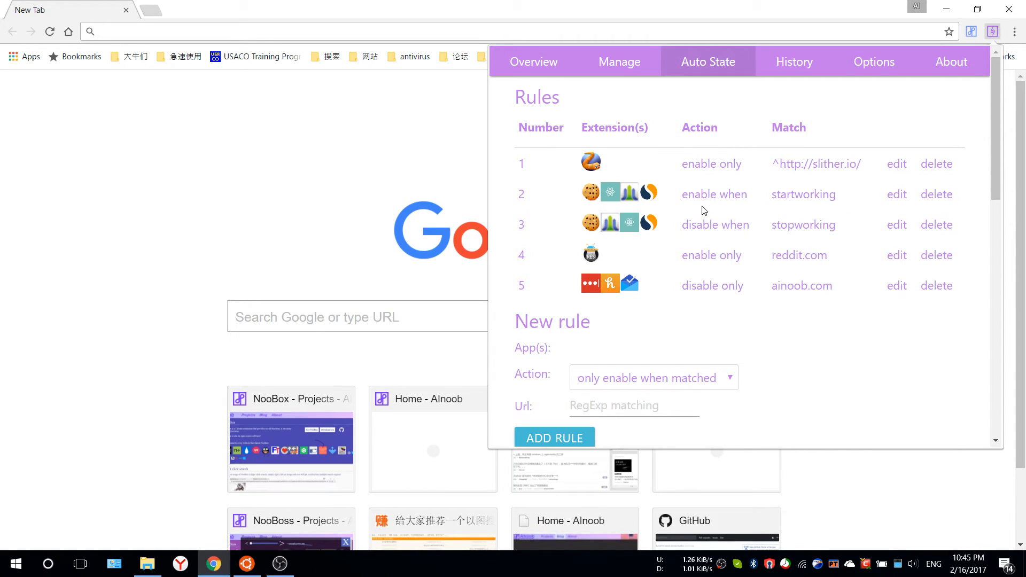
mouse_move(580, 201)
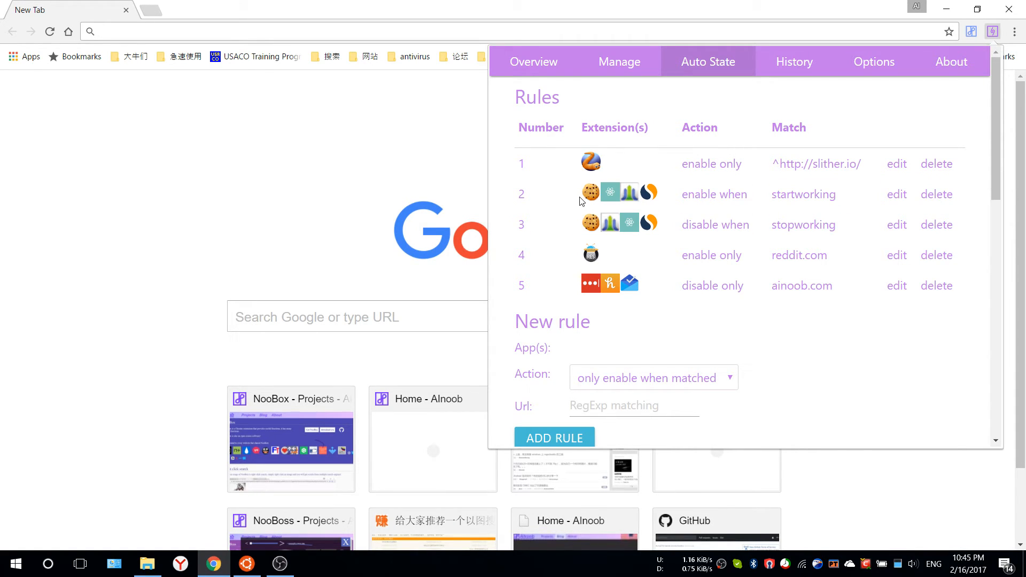
mouse_move(811, 212)
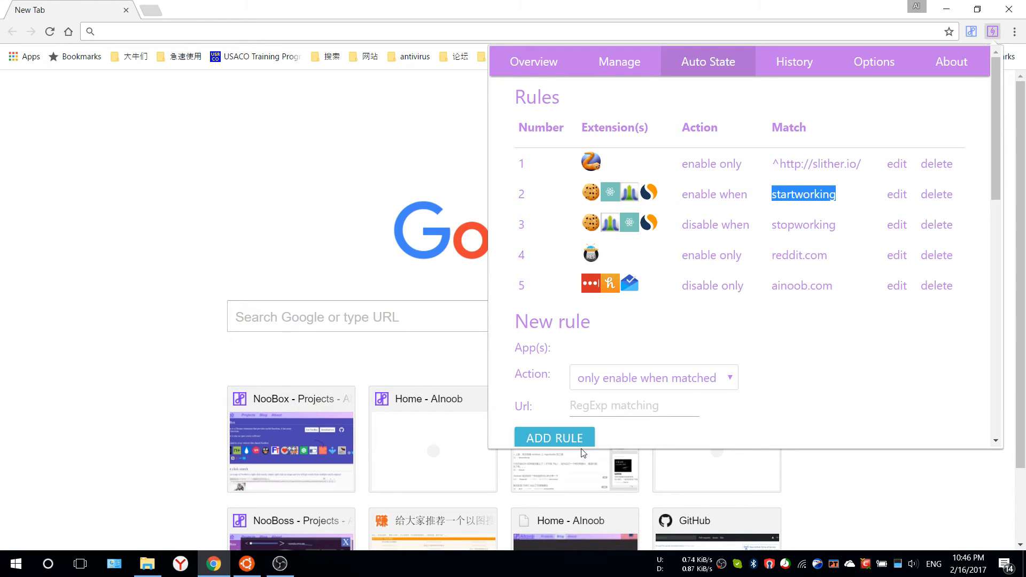
mouse_move(642, 400)
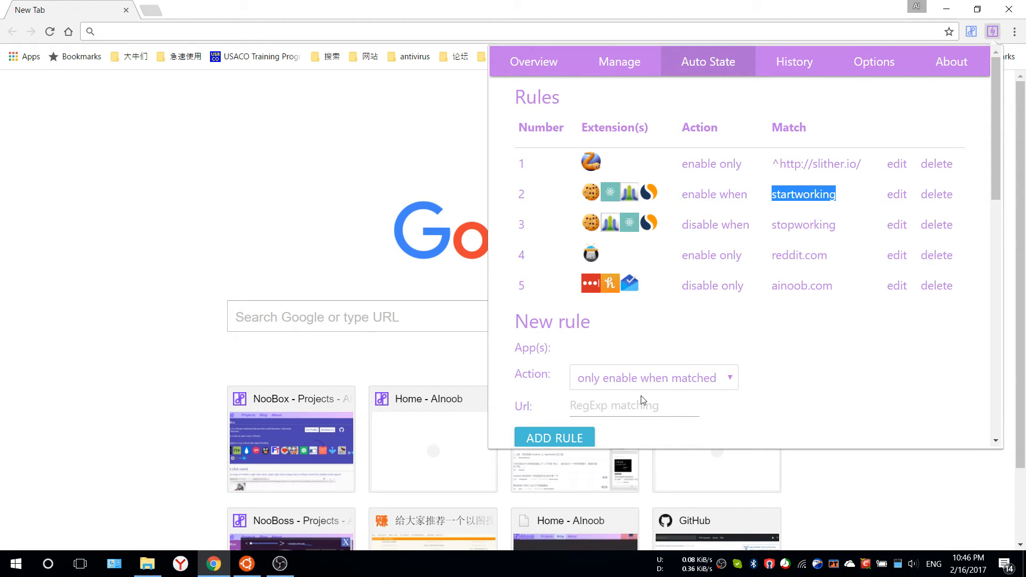
left_click(782, 199)
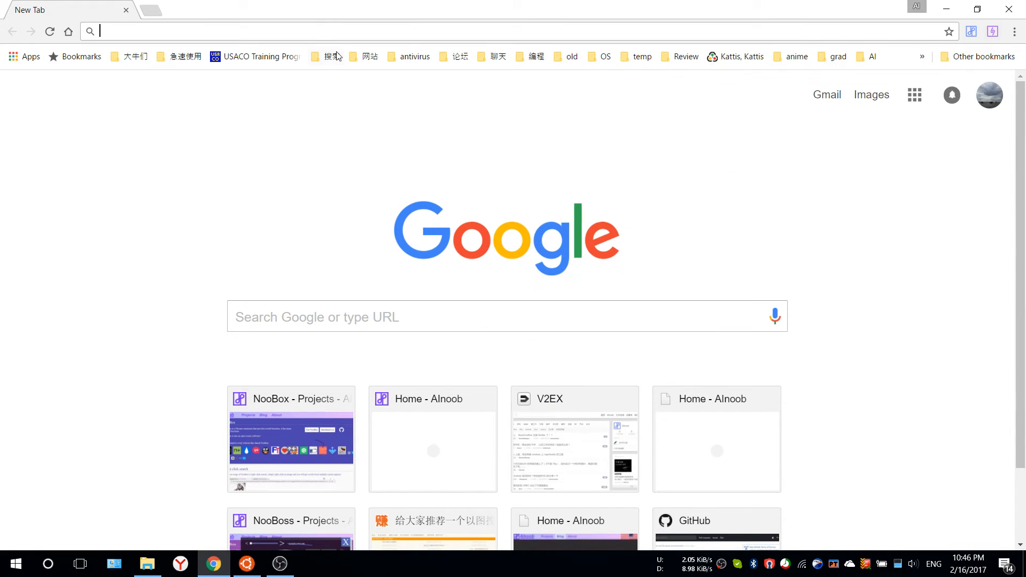
- Search 'startworking' from the address bar to trigger an Auto State rule
type("startworking")
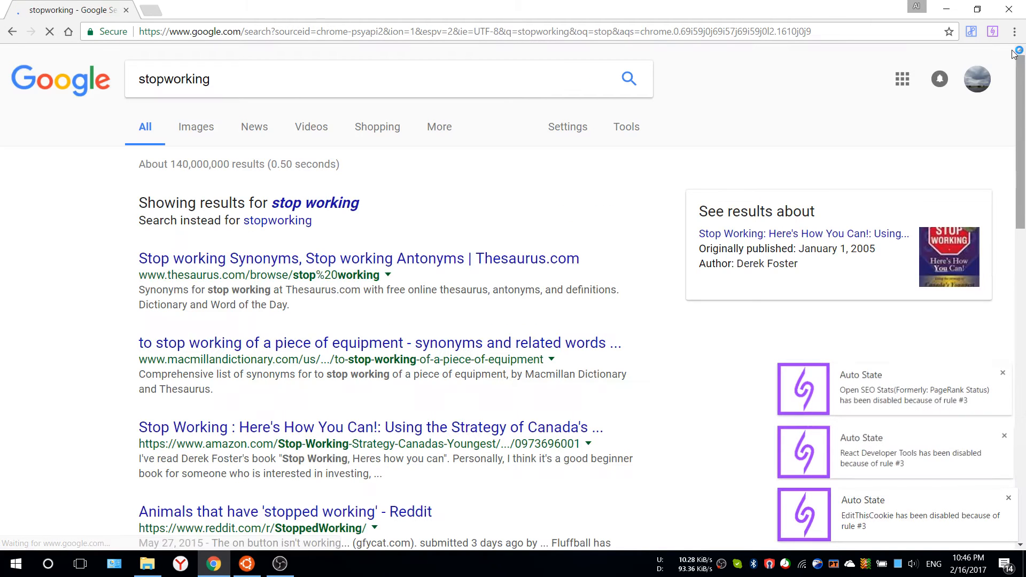
- Check the Auto State rules, then view the History of enable/disable events
left_click(993, 31)
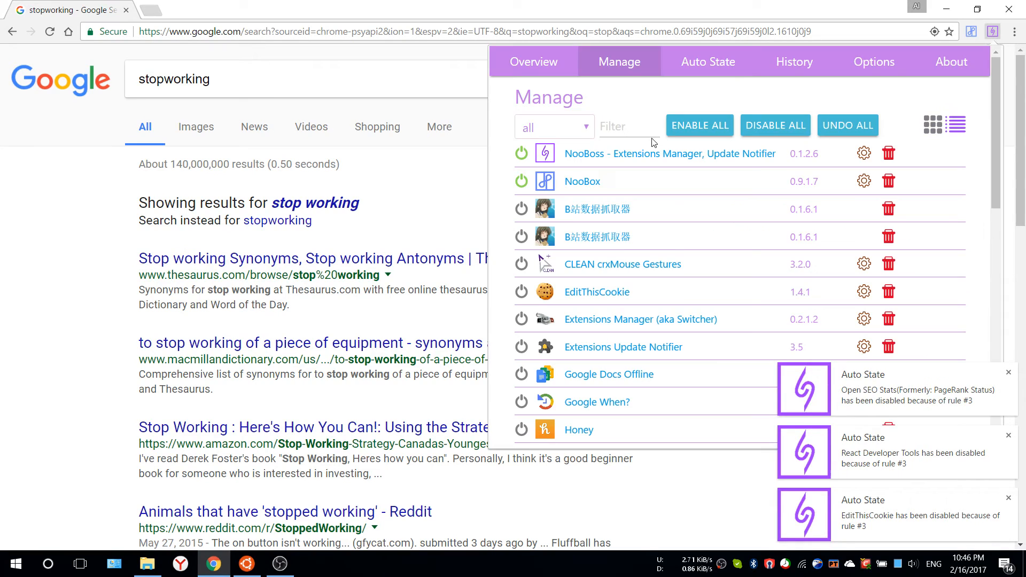
left_click(708, 62)
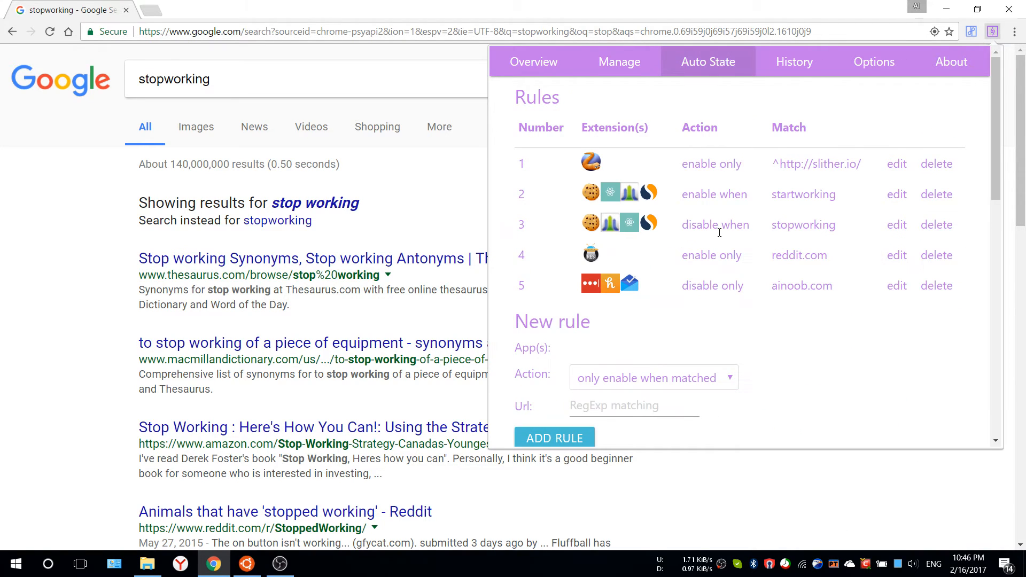
mouse_move(749, 314)
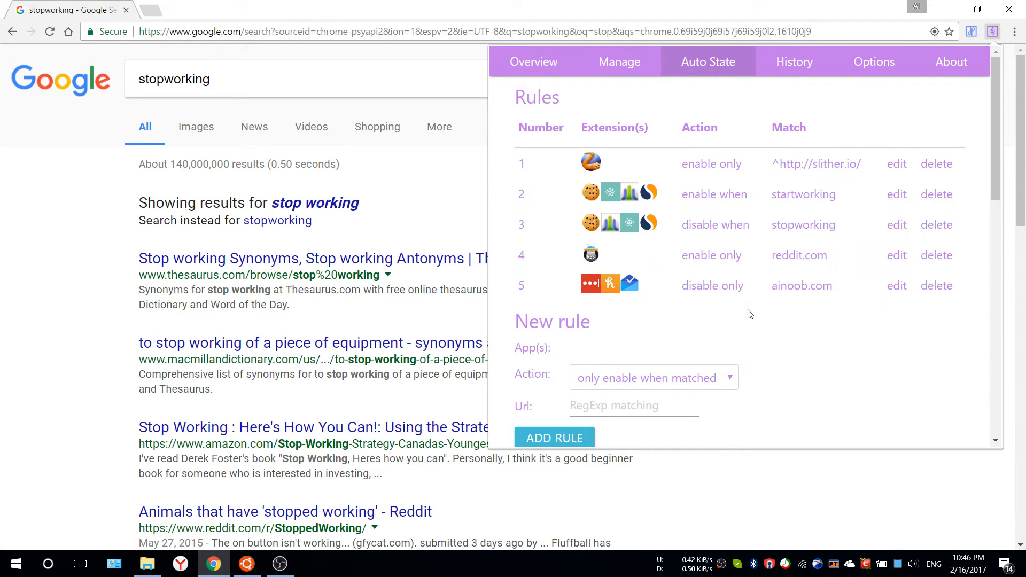
mouse_move(764, 113)
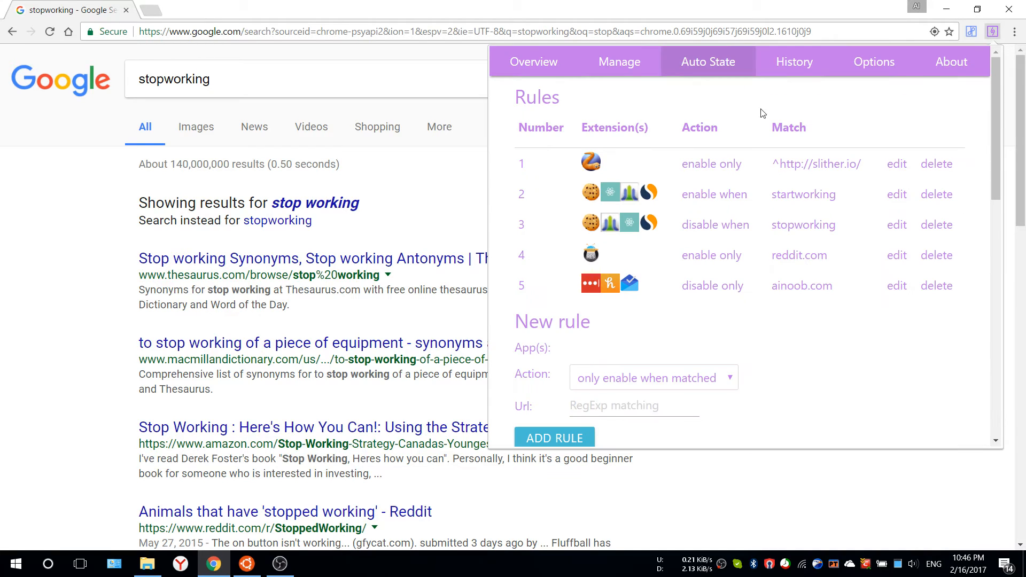
left_click(795, 62)
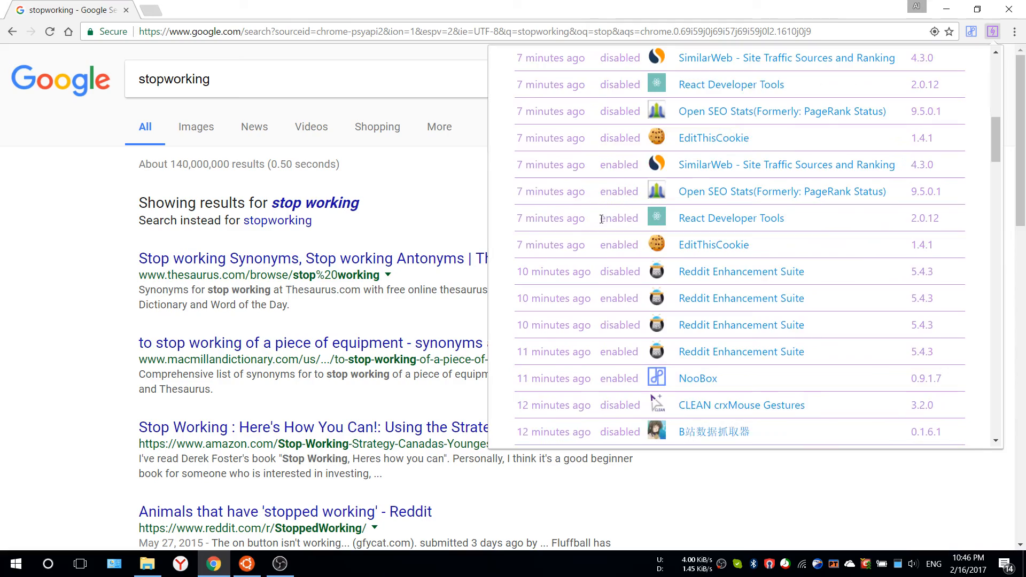
- Filter the History to Updated events showing version numbers, then show All events again
scroll("down", 3)
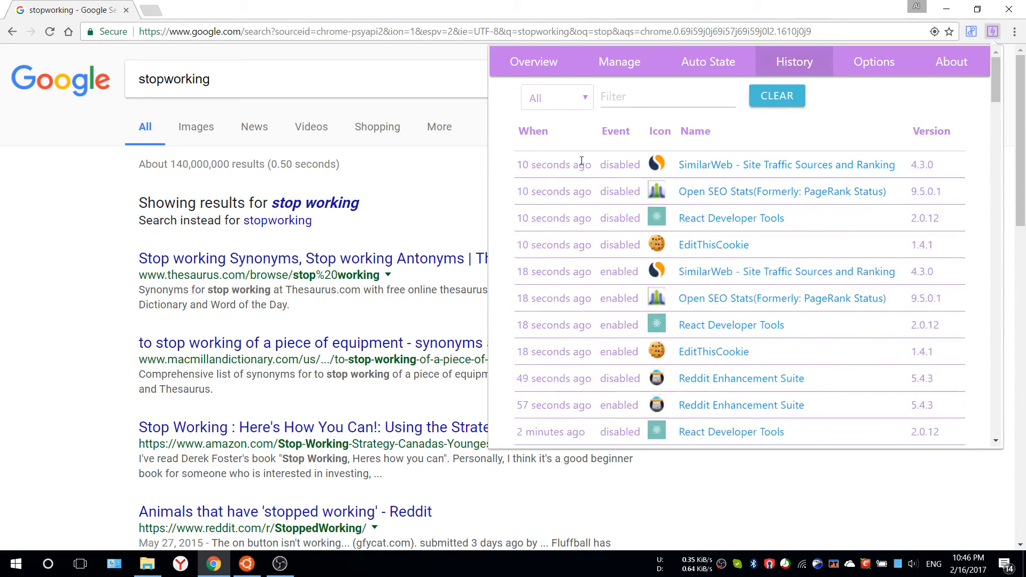
left_click(557, 96)
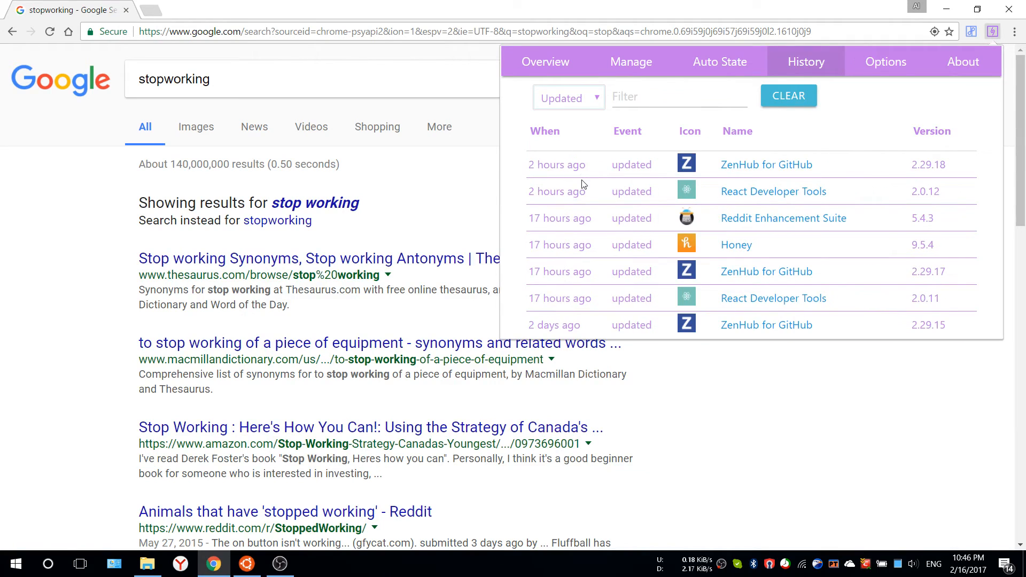
mouse_move(794, 175)
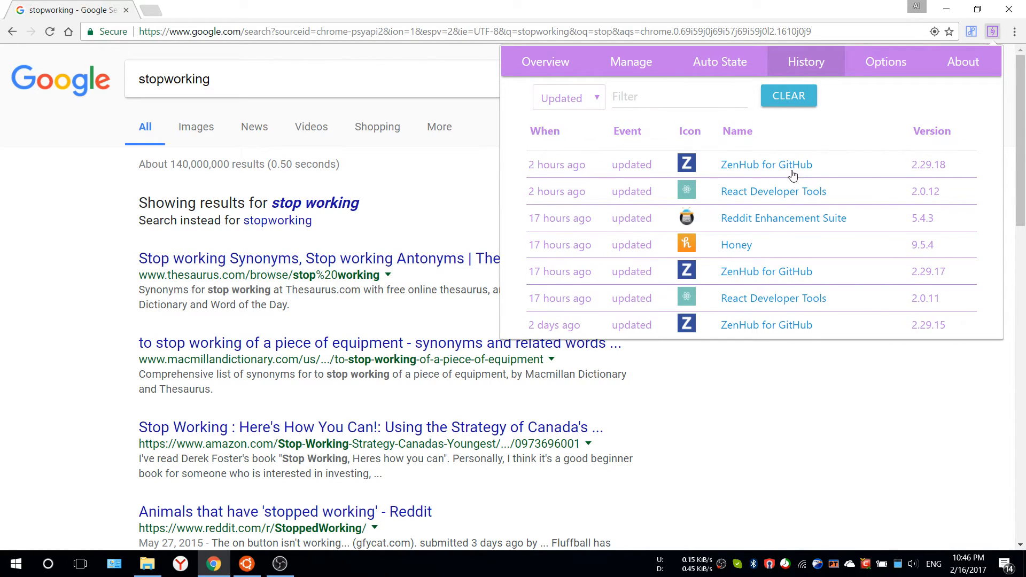
double_click(941, 165)
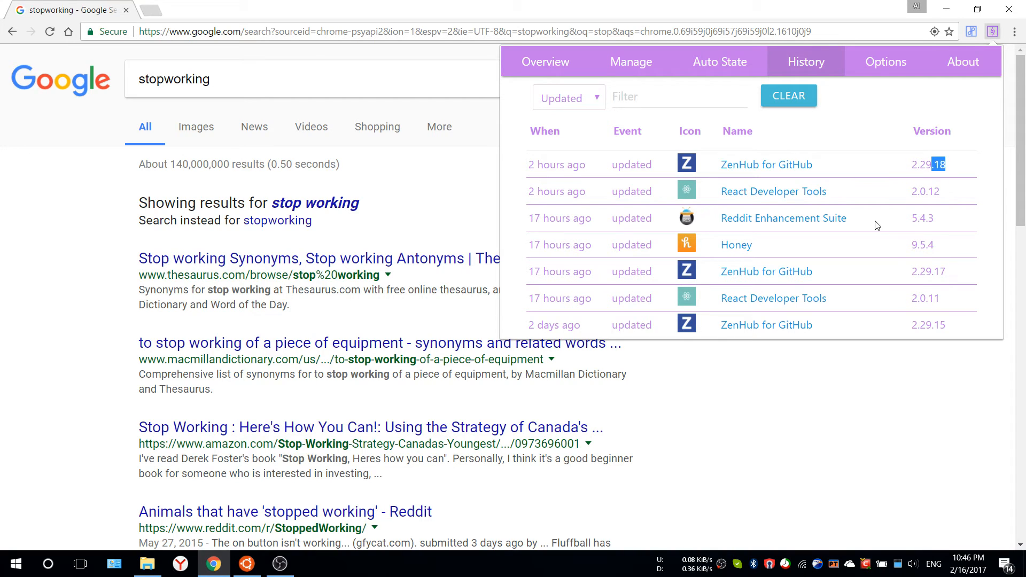
mouse_move(761, 231)
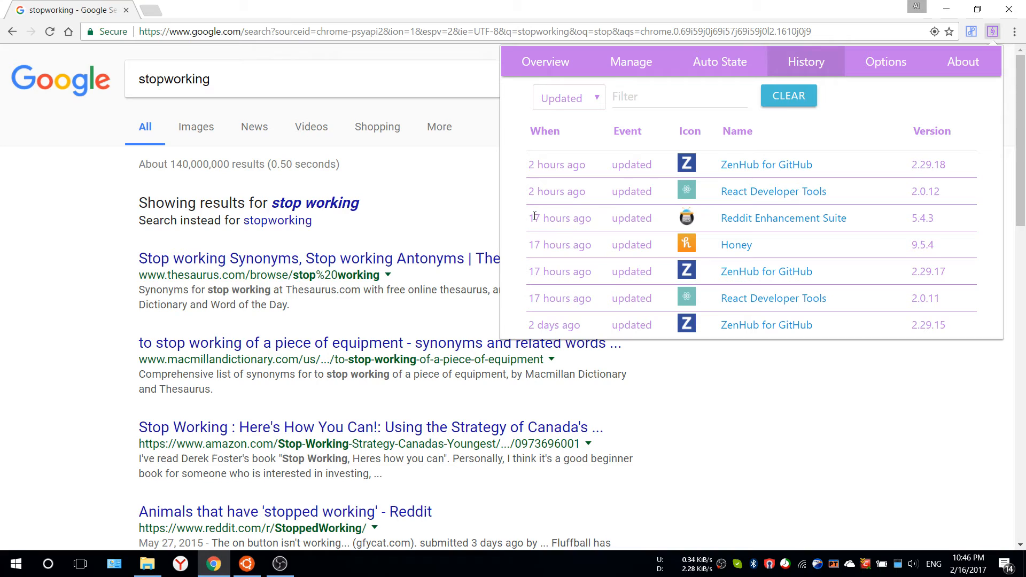
mouse_move(504, 239)
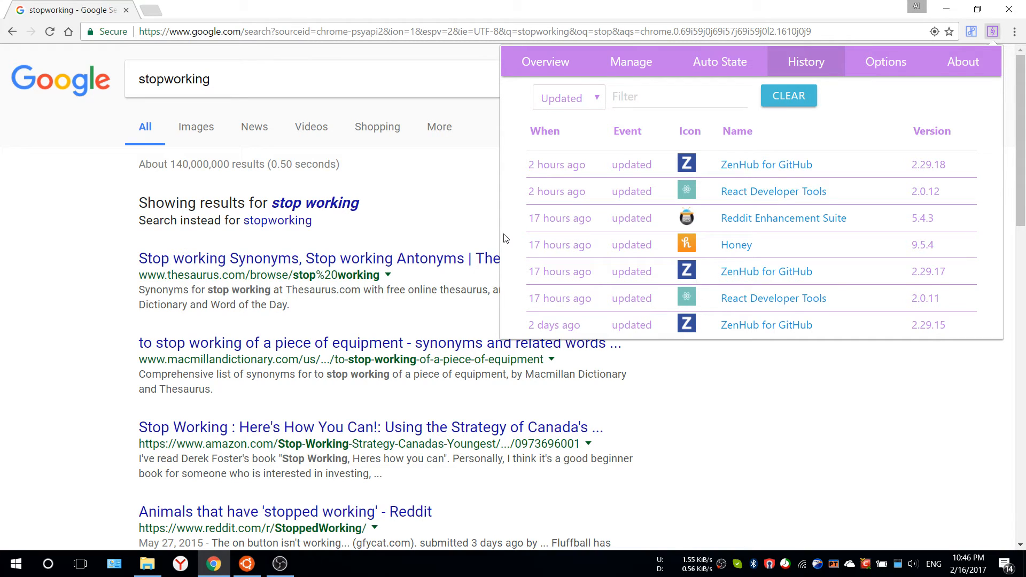
left_click(569, 97)
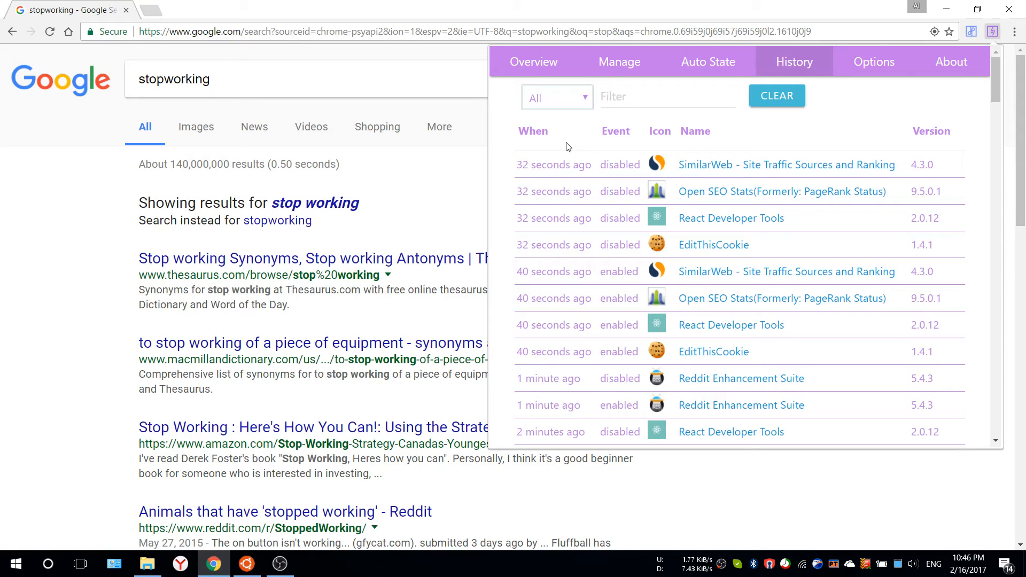
left_click_drag(550, 165, 553, 218)
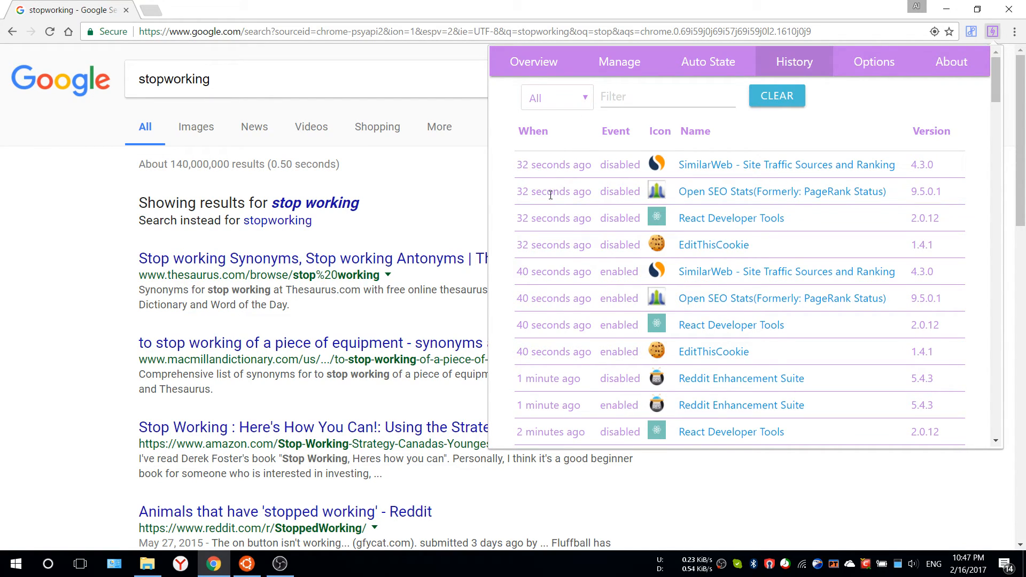
mouse_move(757, 133)
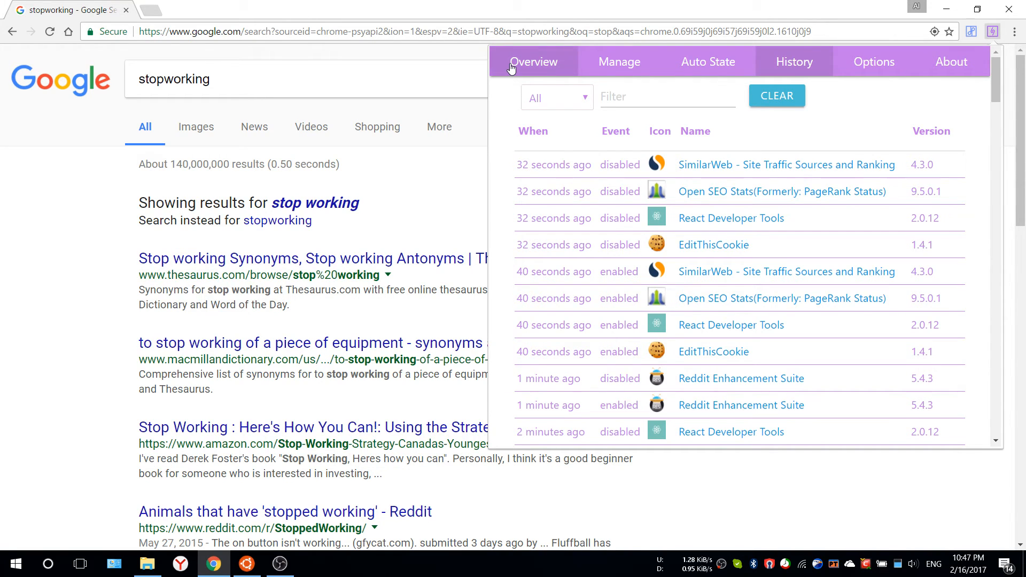
- View the Overview with extension counts and recommendations for google.com
left_click(534, 62)
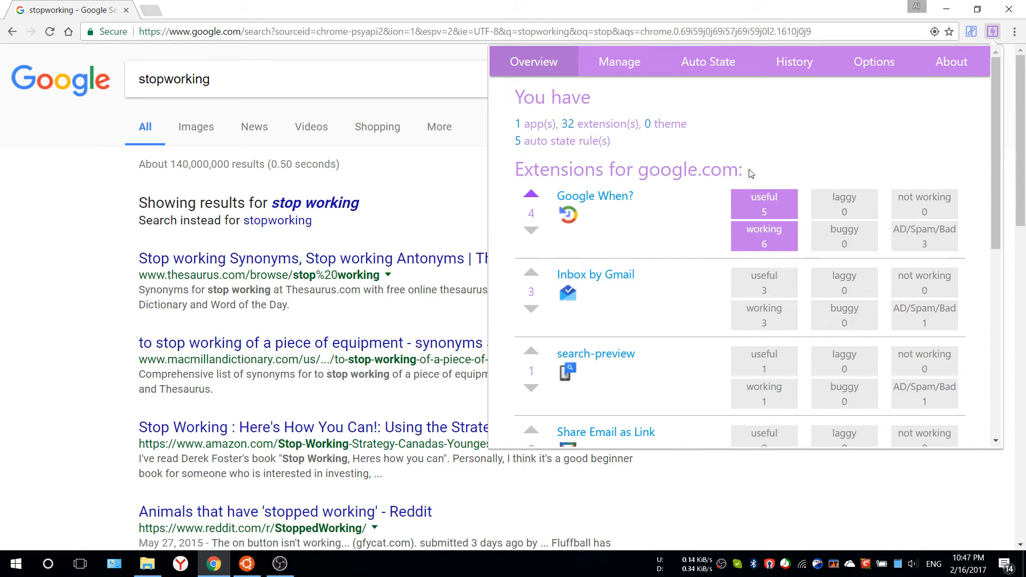
mouse_move(601, 128)
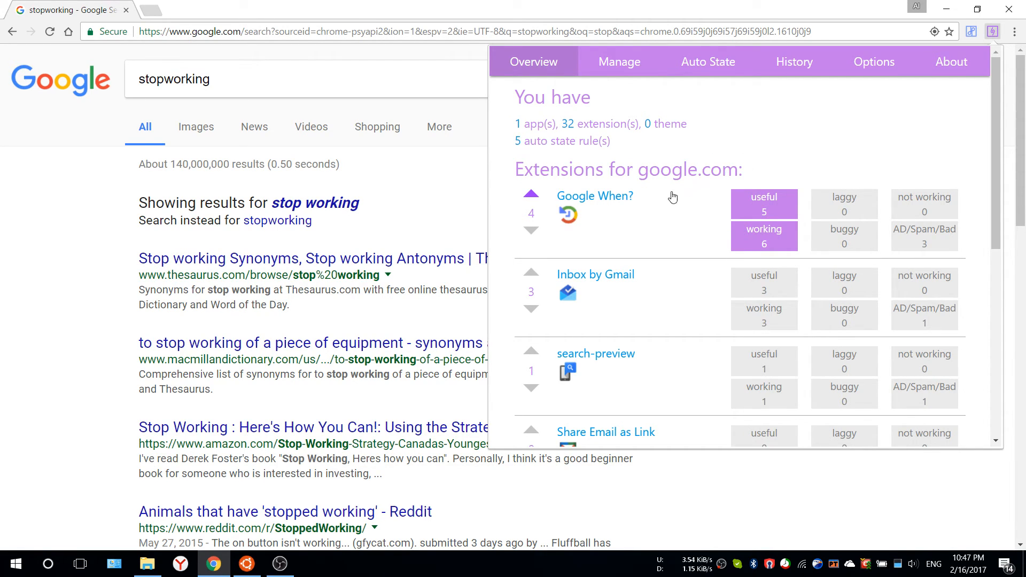
mouse_move(161, 11)
type("yu")
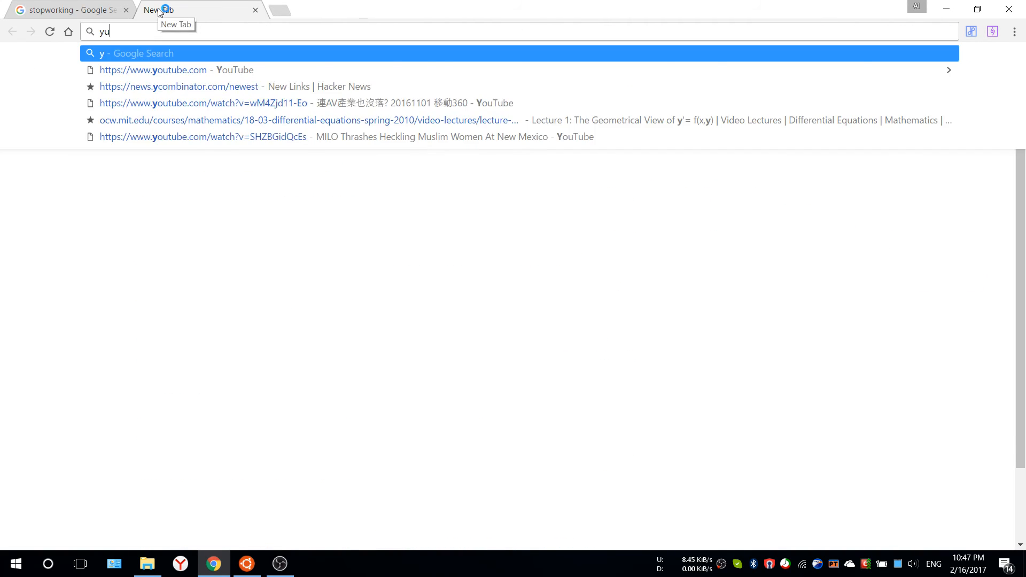
- Visit youtube.com, view its recommended extensions like uBlock Origin, and close the Web Store tab
left_click(152, 69)
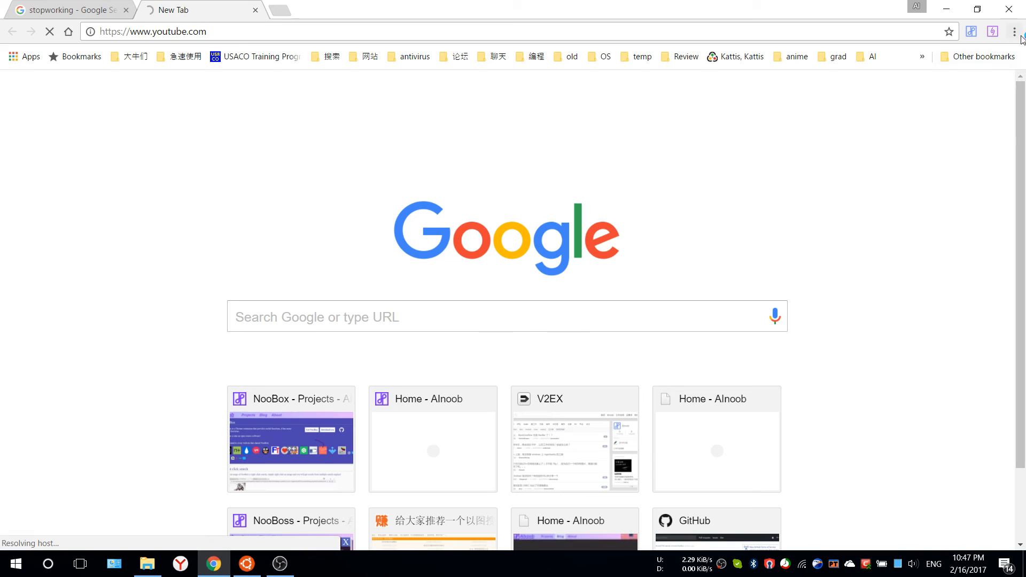
left_click(993, 30)
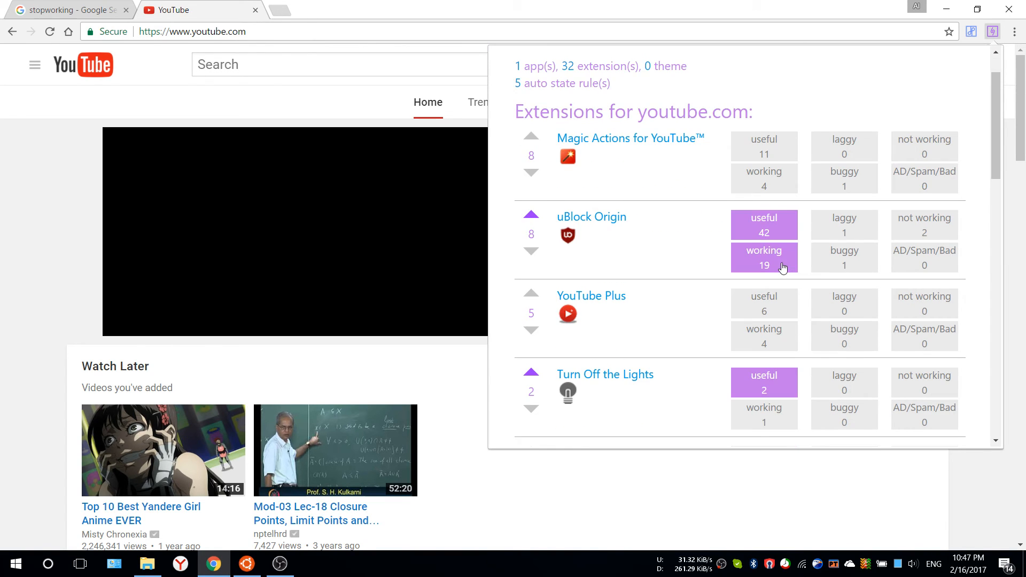
scroll("down", 3)
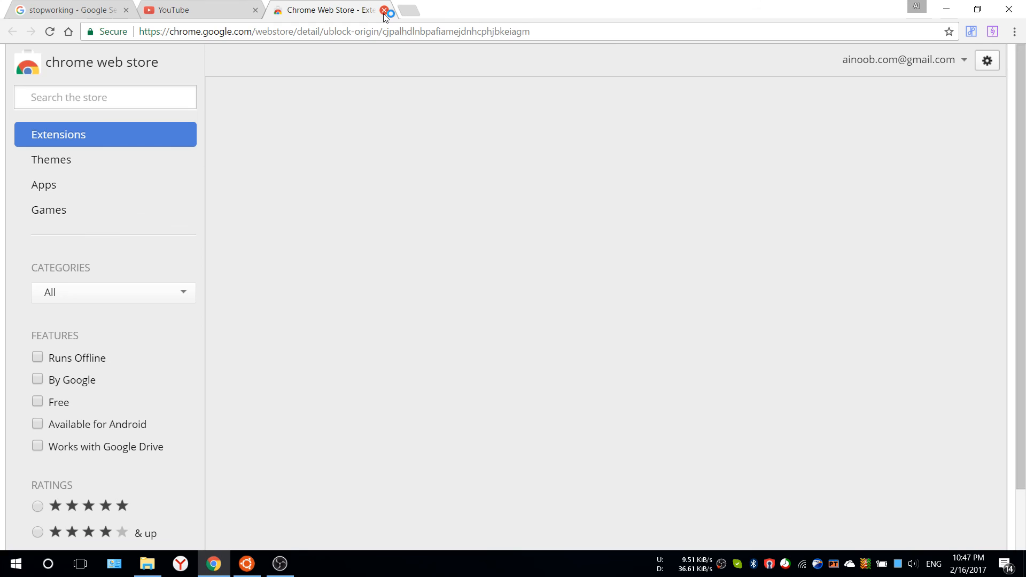
left_click(381, 10)
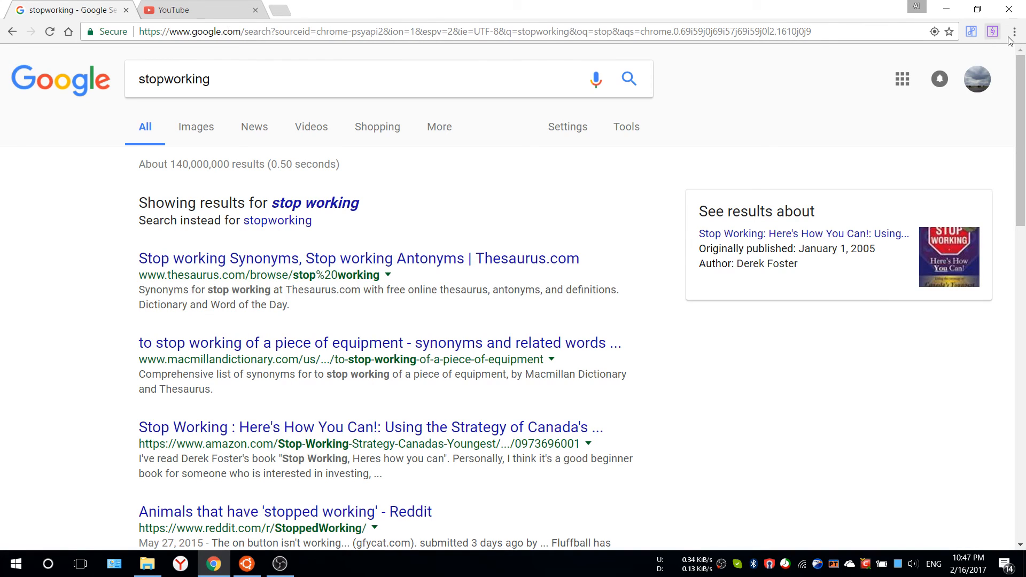
- Browse the Options settings for notifications and Auto State, then read the About page
left_click(995, 31)
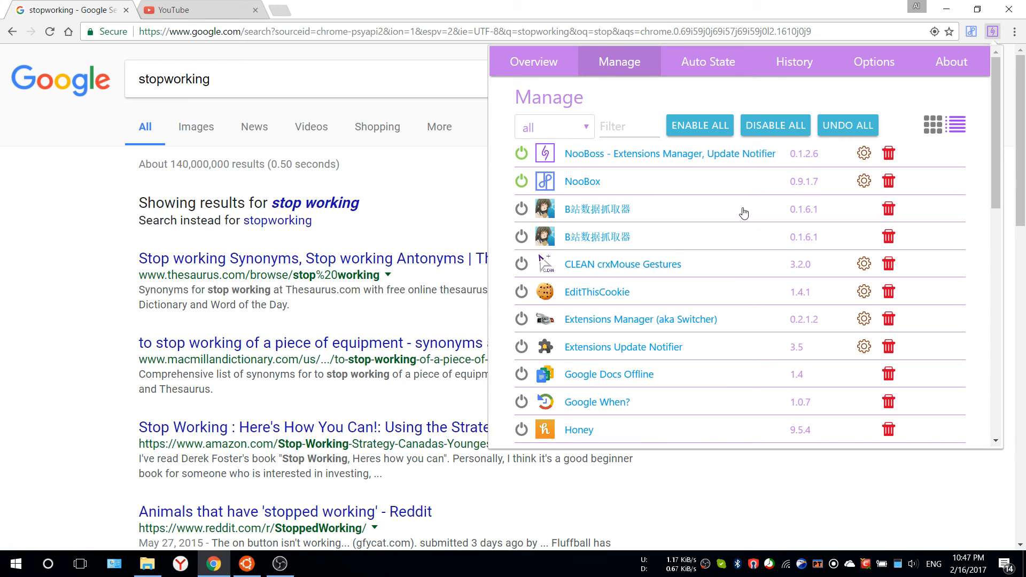
mouse_move(776, 70)
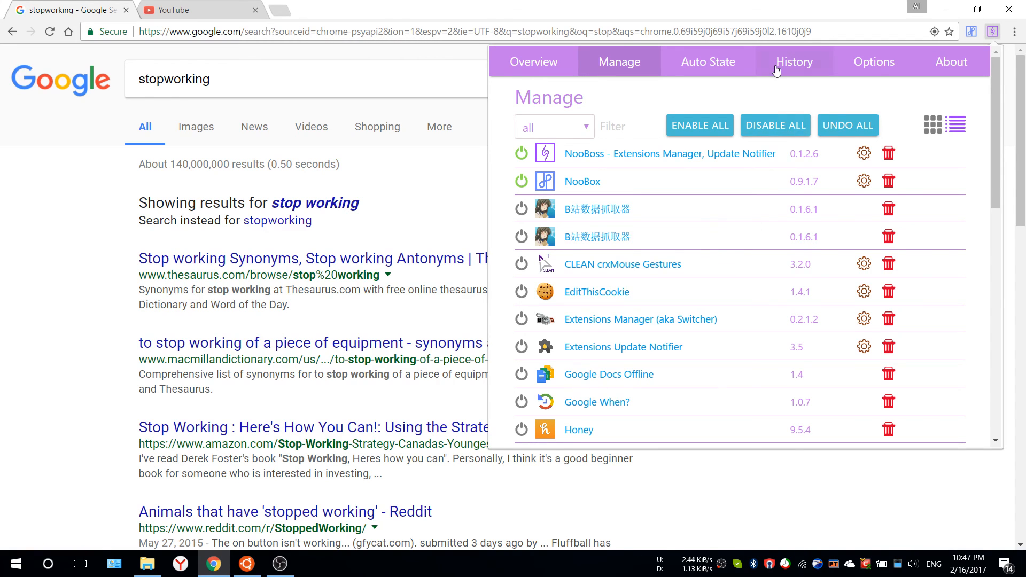
left_click(708, 62)
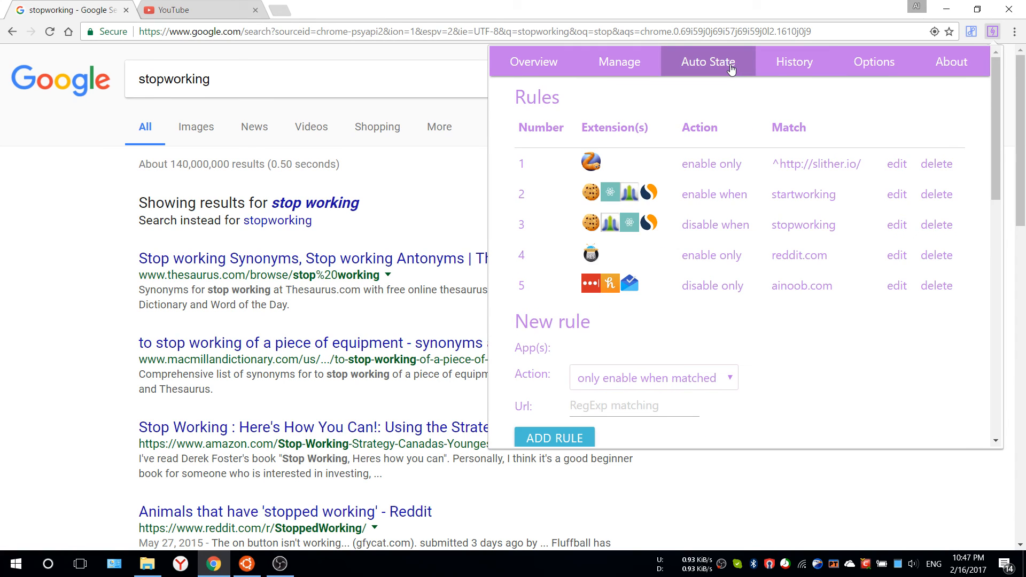
left_click(532, 62)
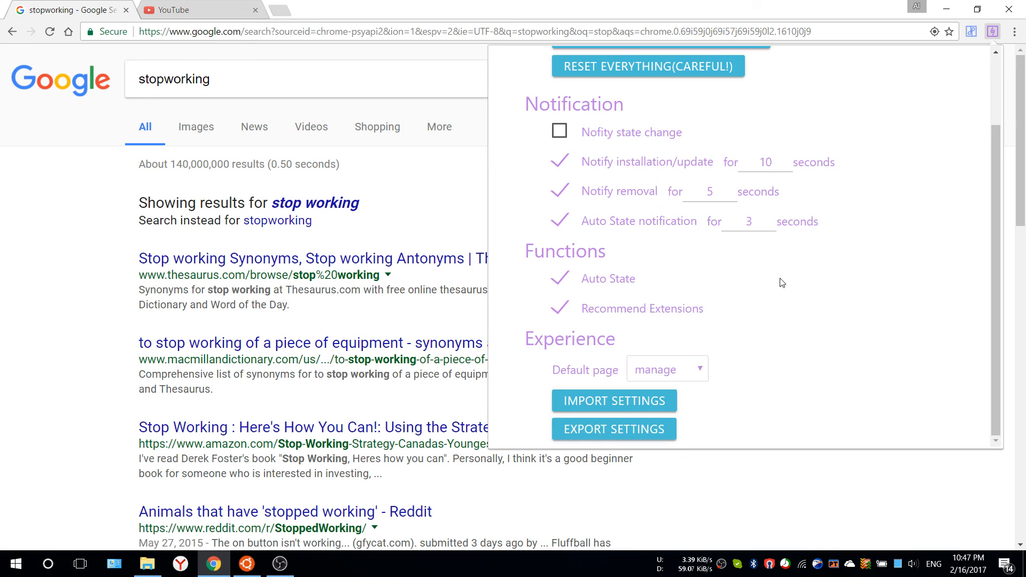
mouse_move(754, 323)
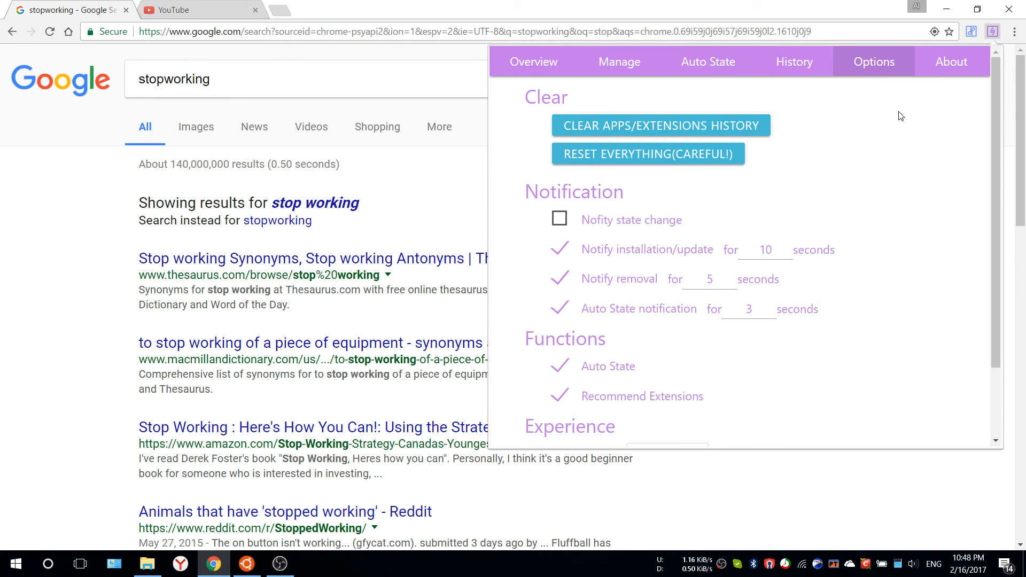
left_click(952, 62)
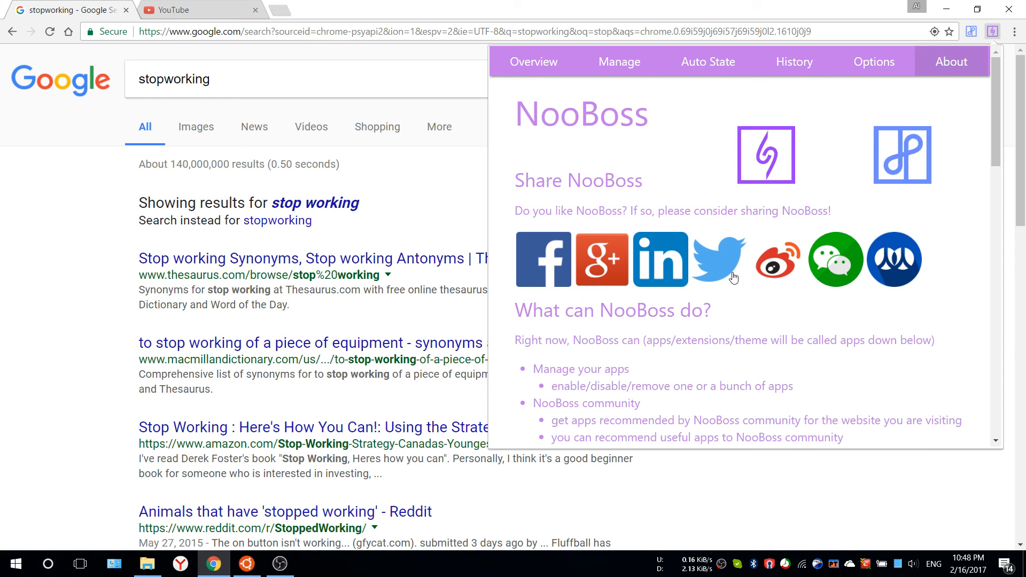
- Scroll the About page down to the suggestions and acknowledgements crediting React, jQuery and Timeago
scroll("down", 3)
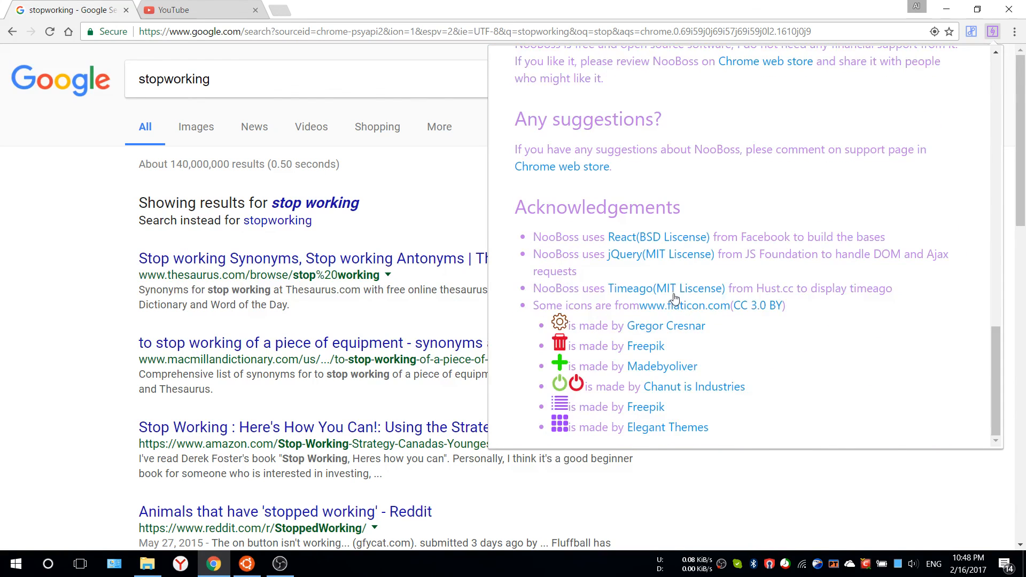